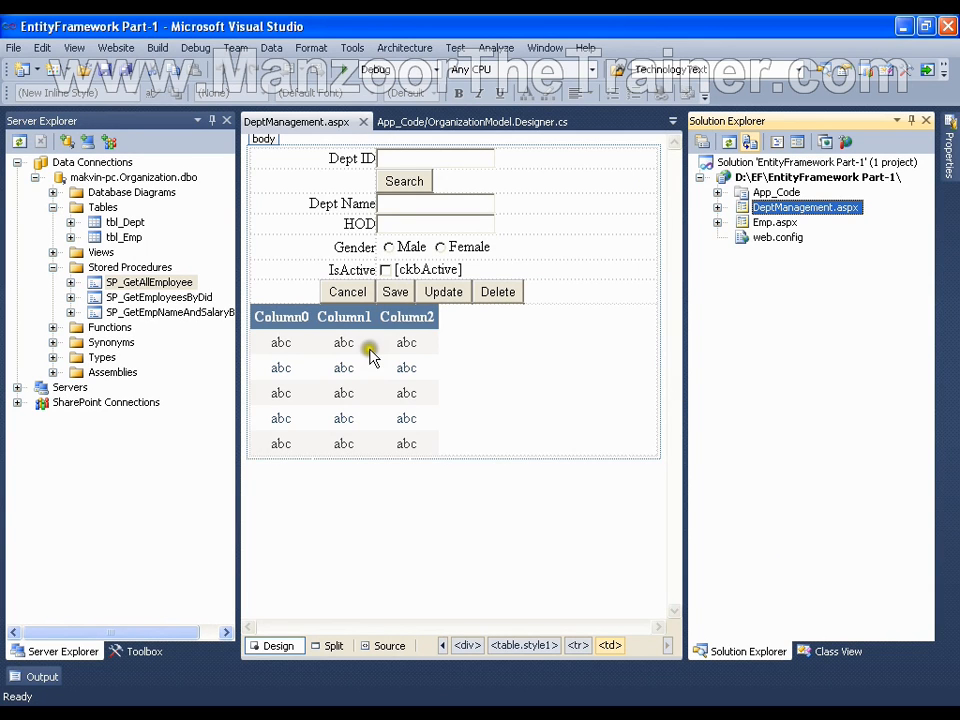
Step: Review the SQL of SP_GetAllEmployee and SP_GetEmployeesByDid from Server Explorer
double_click(148, 282)
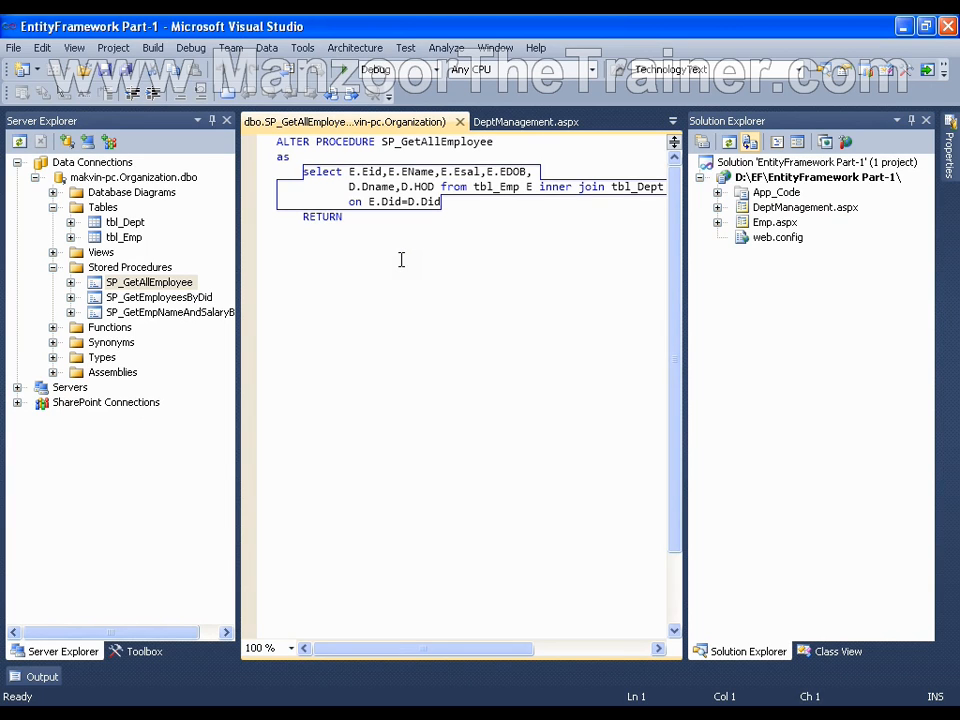
double_click(436, 140)
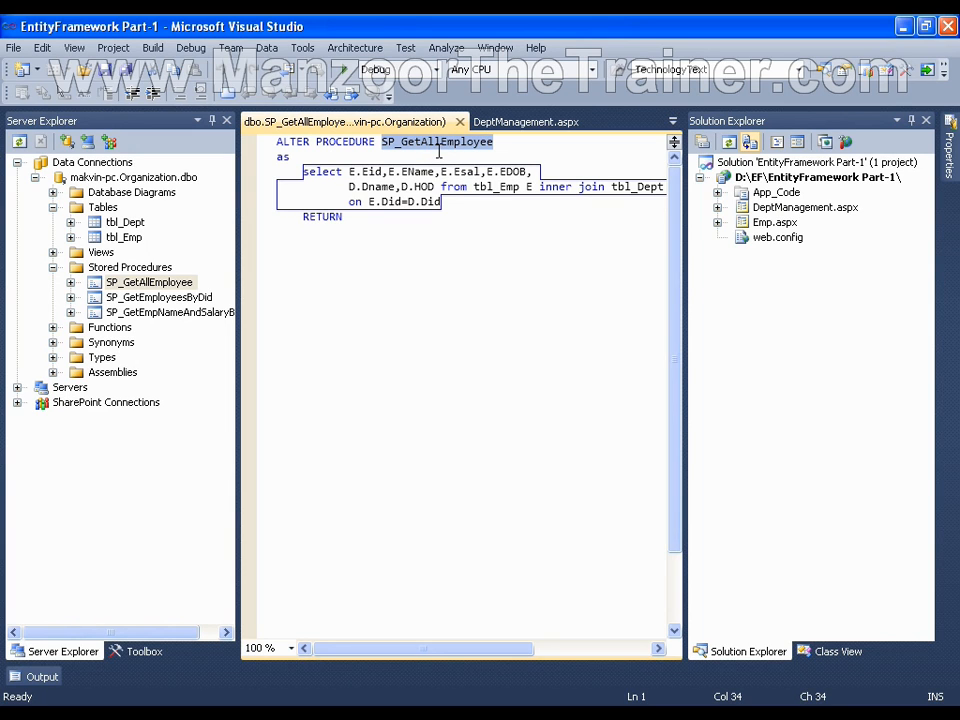
mouse_move(364, 172)
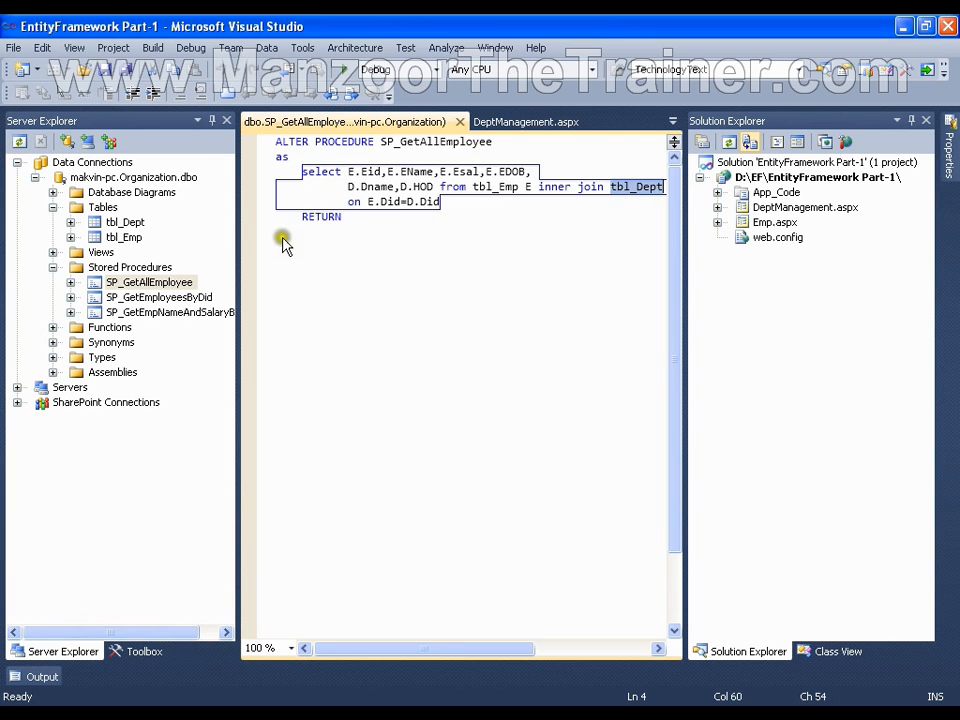
double_click(158, 296)
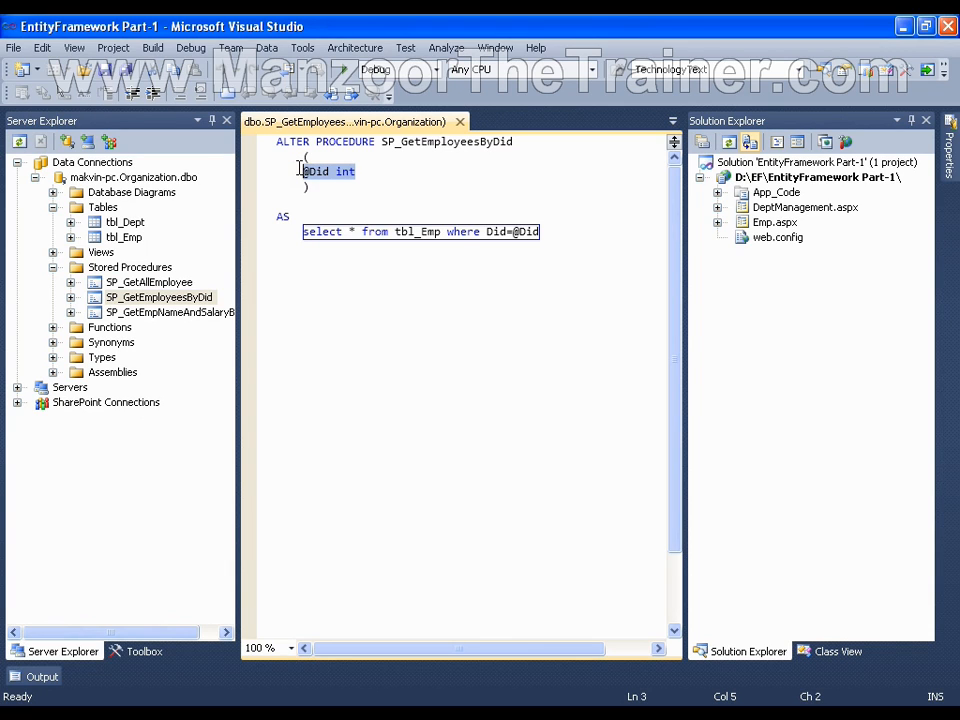
mouse_move(478, 238)
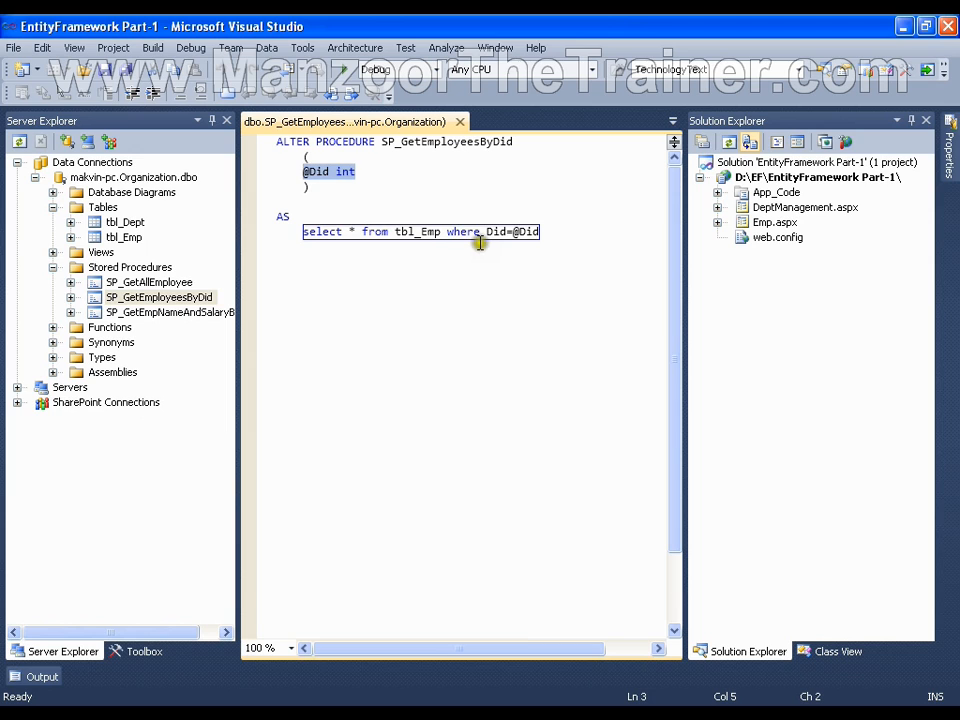
mouse_move(246, 304)
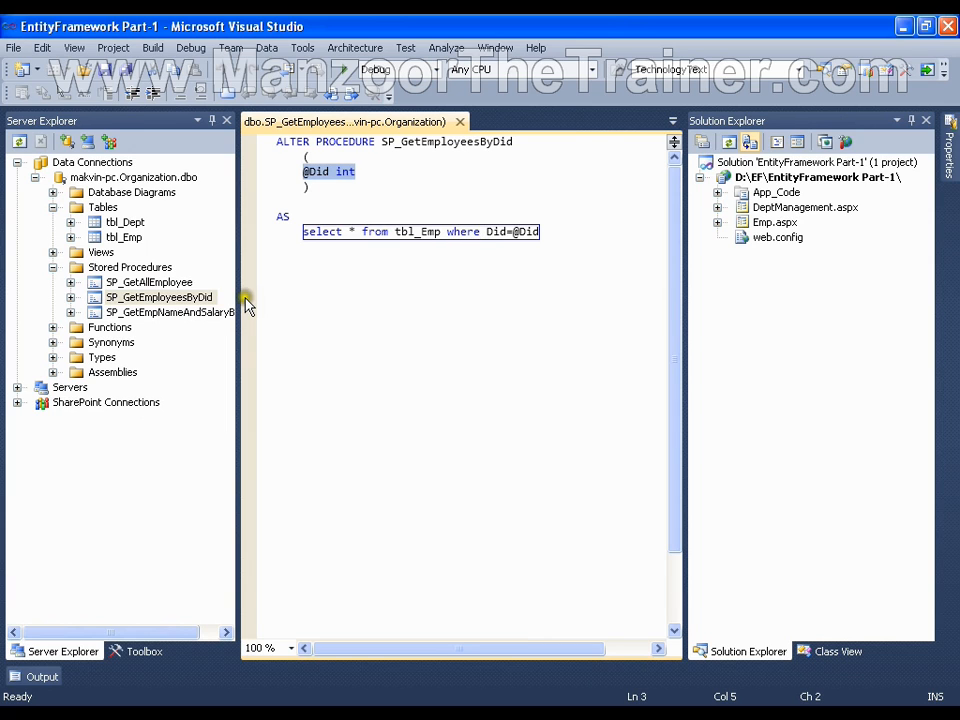
Step: Review SP_GetEmpNameAndSalaryByEid, then return to the get-all-employees procedure
double_click(168, 312)
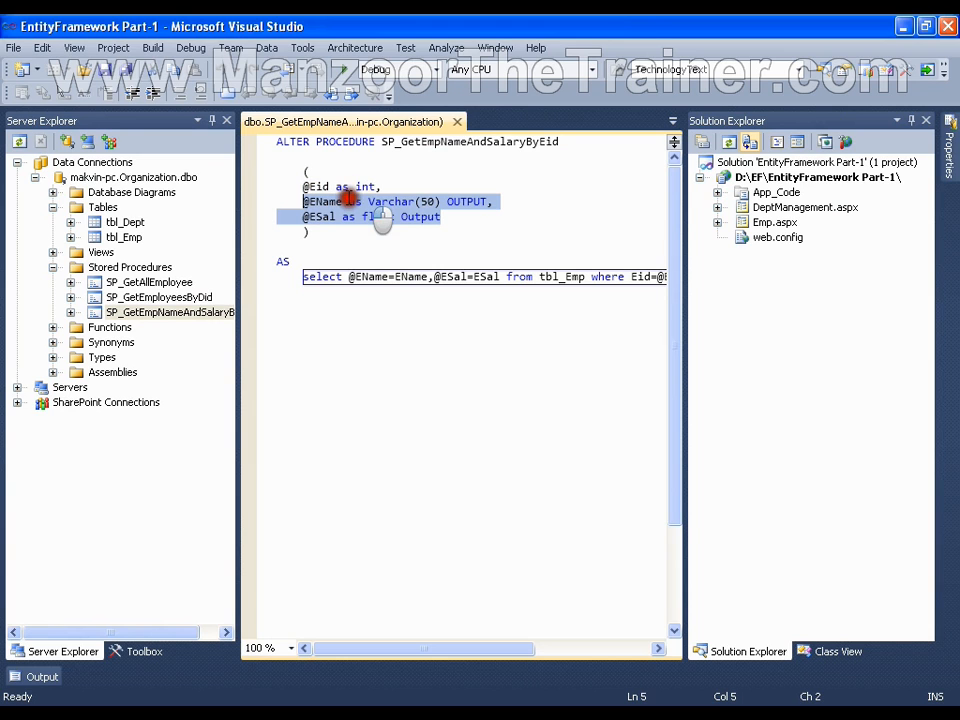
click(332, 332)
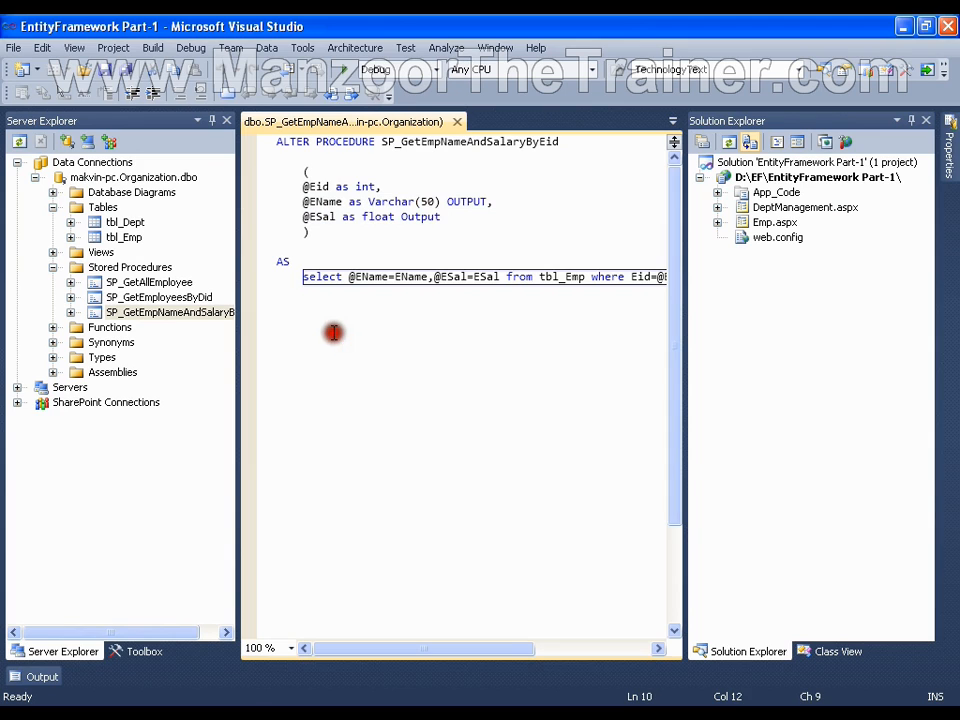
mouse_move(184, 296)
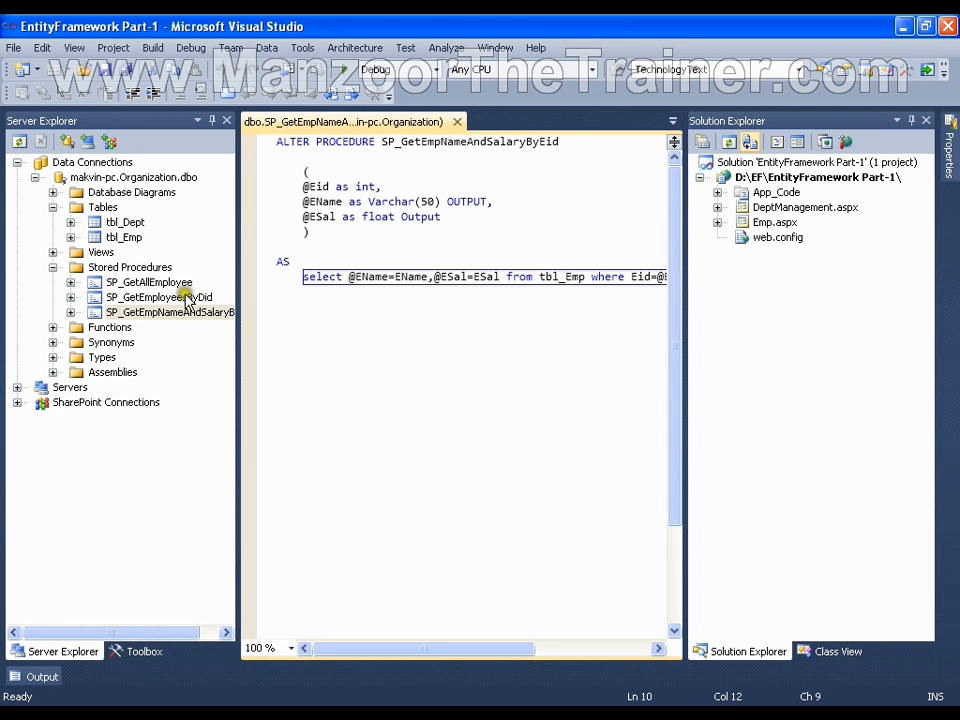
double_click(148, 282)
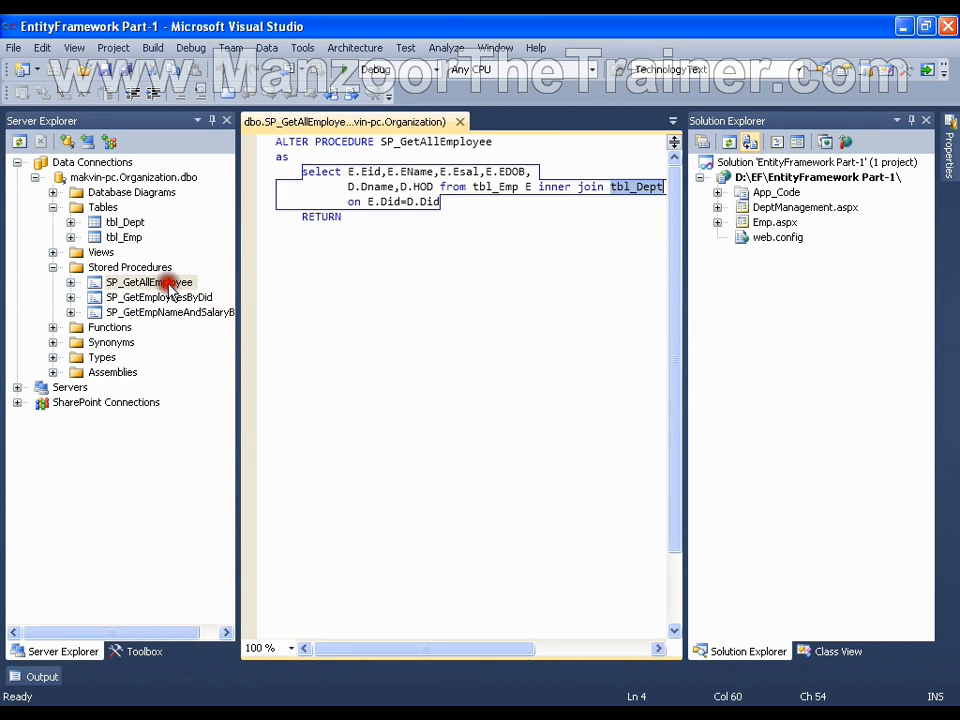
mouse_move(170, 284)
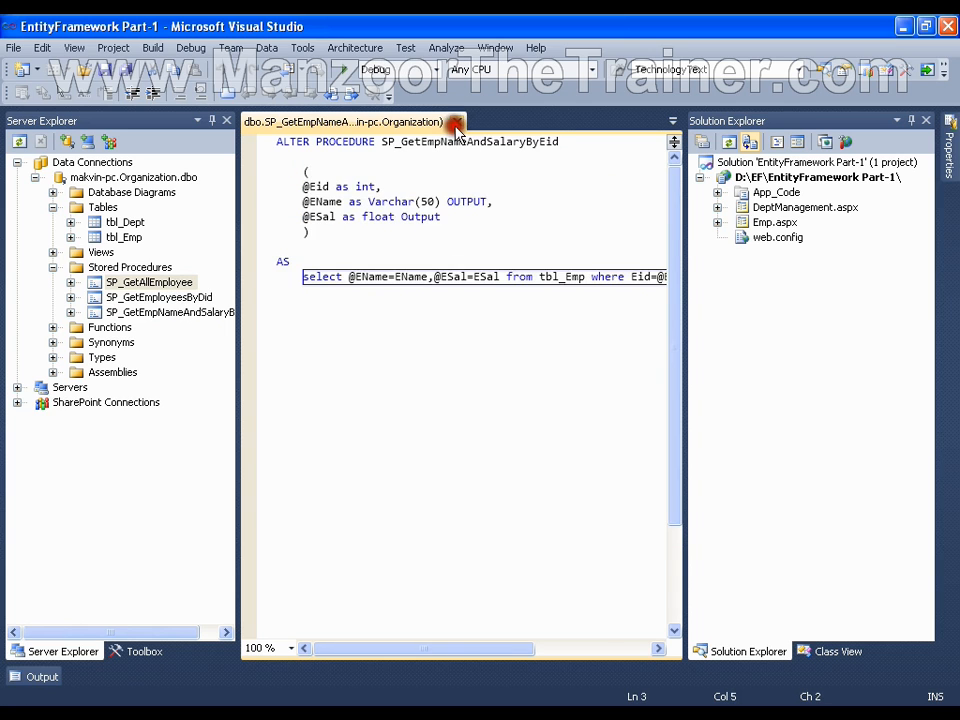
Step: Close the procedure code and show Emp.aspx in Design view with the Toolbox ready
click(454, 122)
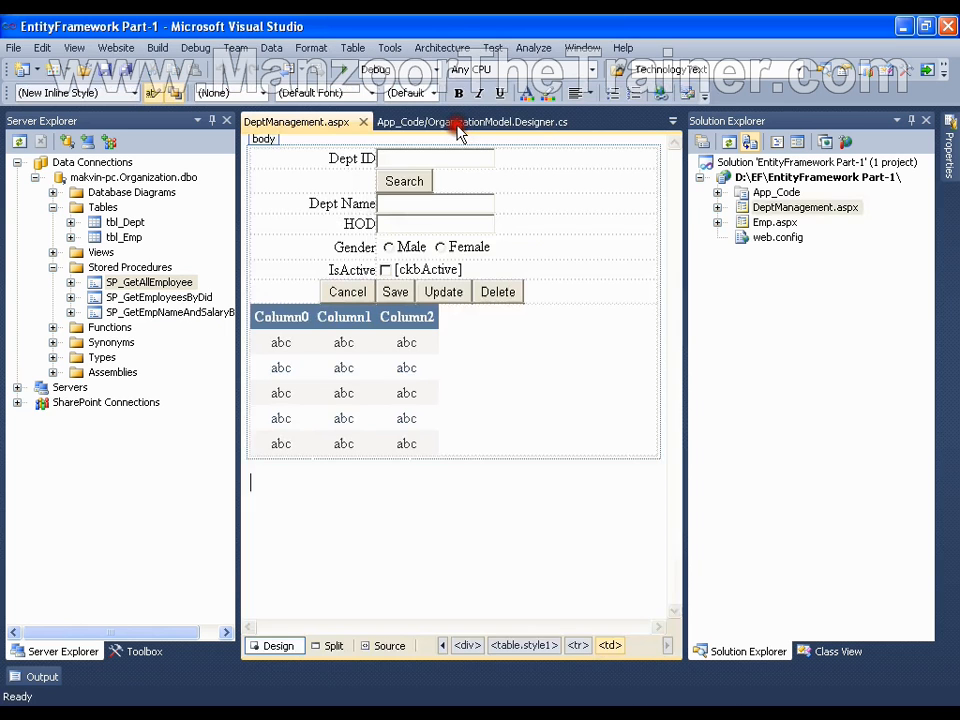
double_click(776, 222)
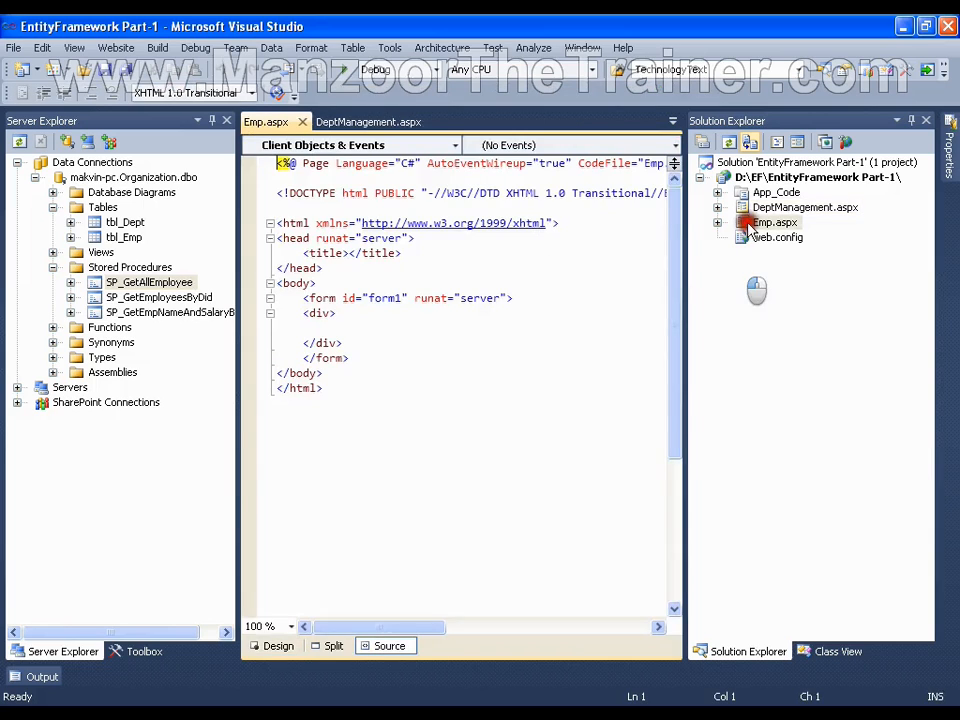
click(276, 644)
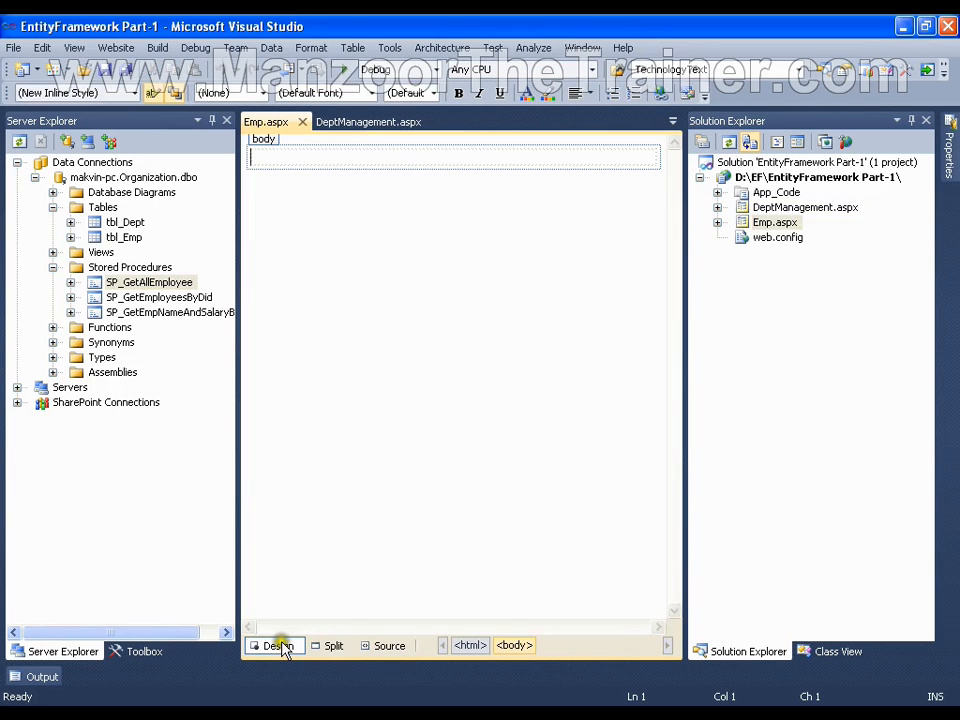
click(144, 652)
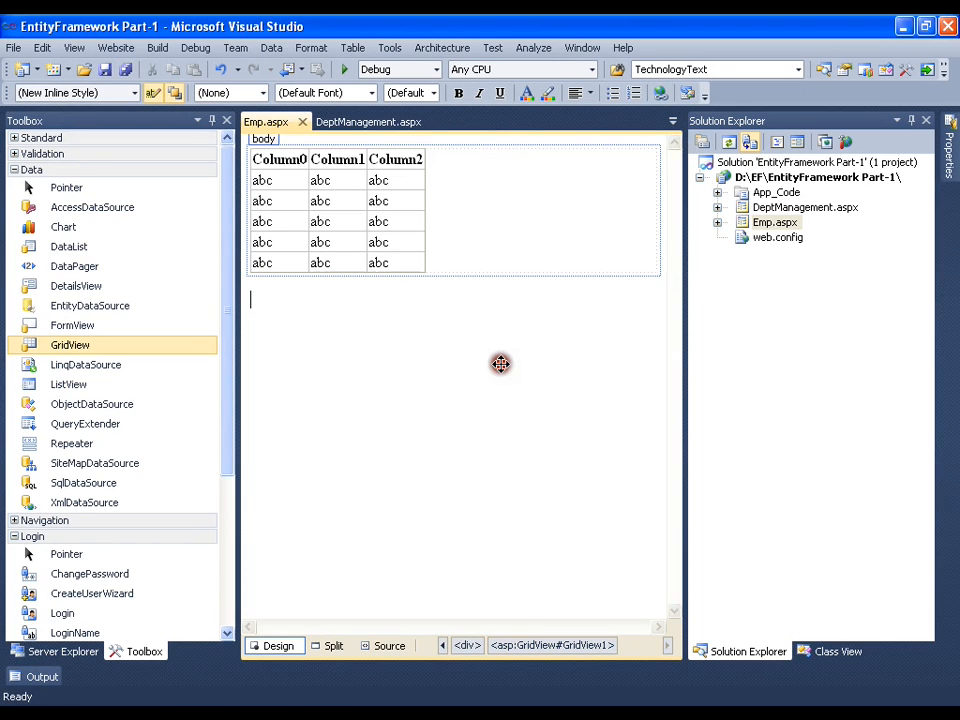
Step: Place a GridView on the Emp page and expand App_Code to reveal the entity model file
click(336, 210)
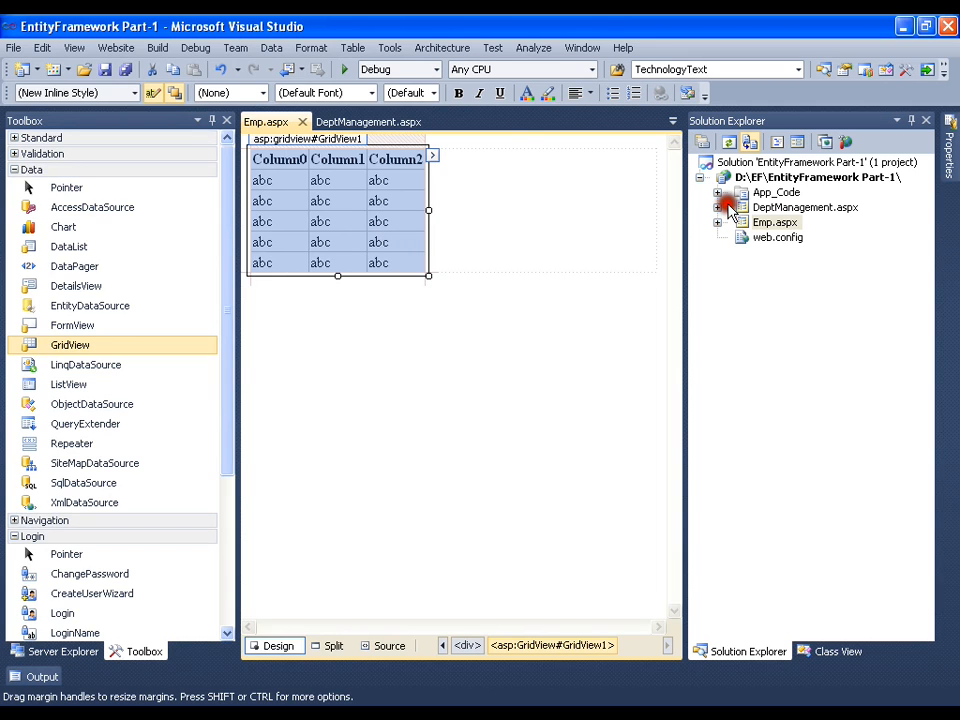
click(718, 192)
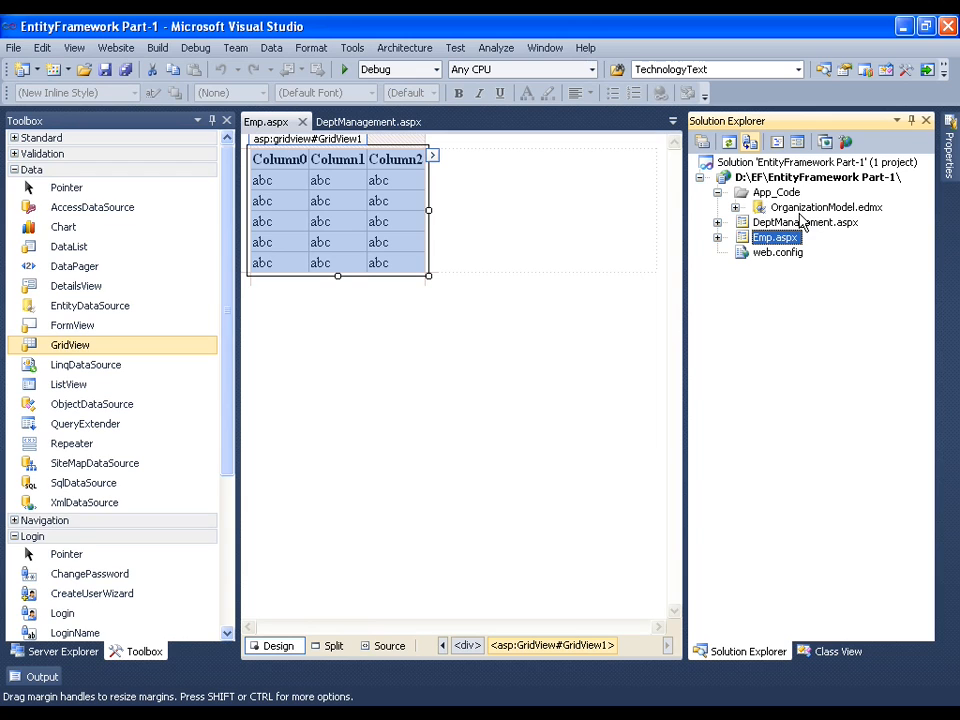
click(62, 652)
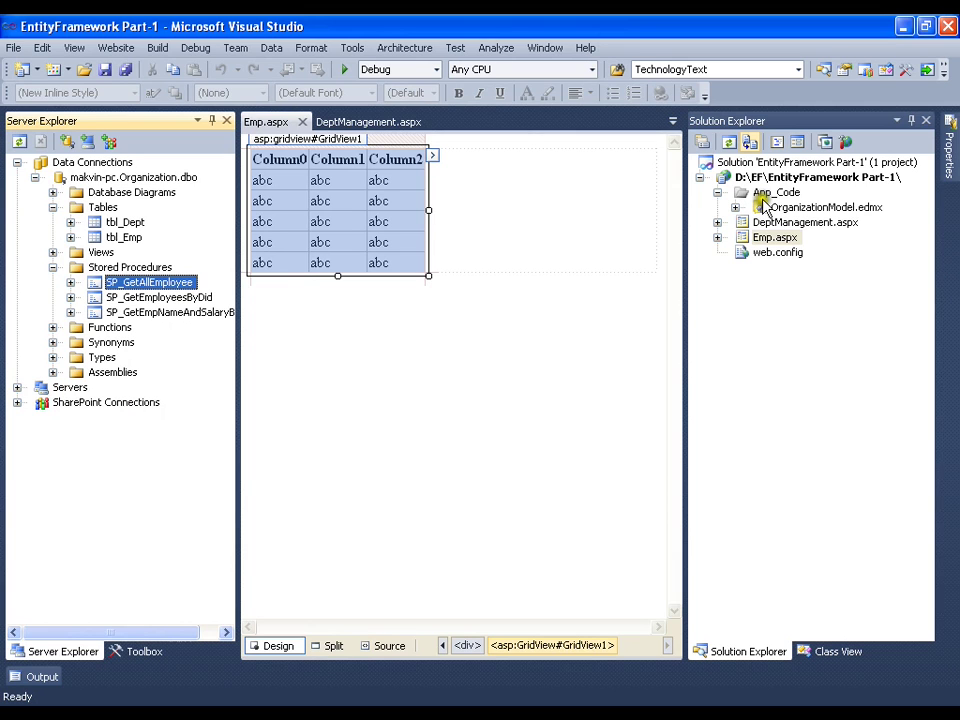
Step: Add SP_GetAllEmployee to OrganizationModel.edmx through the update wizard and finish
double_click(826, 206)
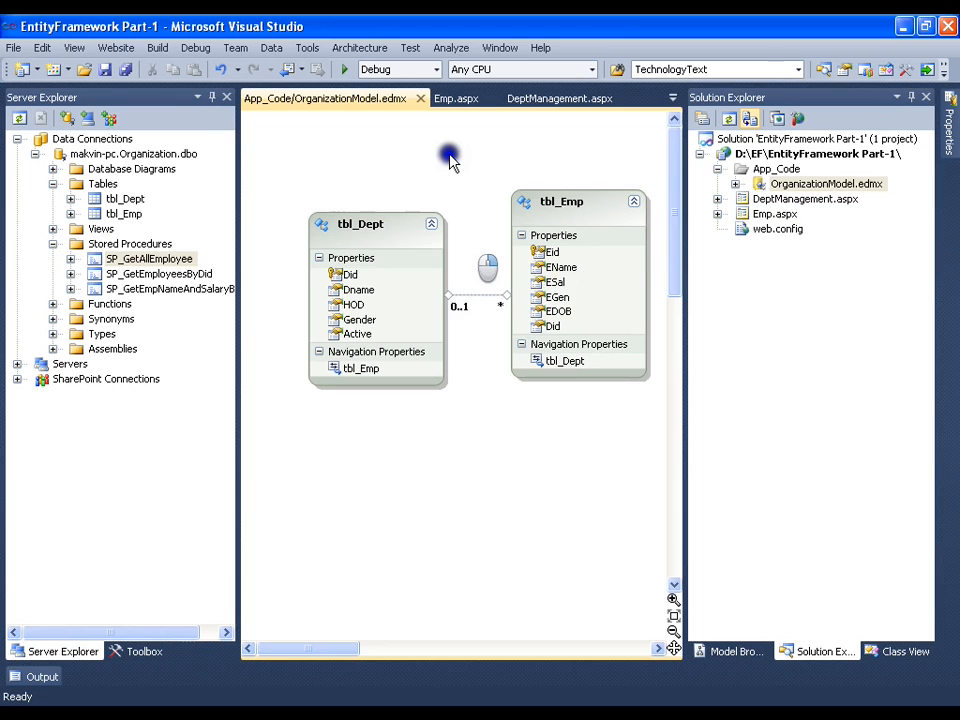
mouse_move(508, 338)
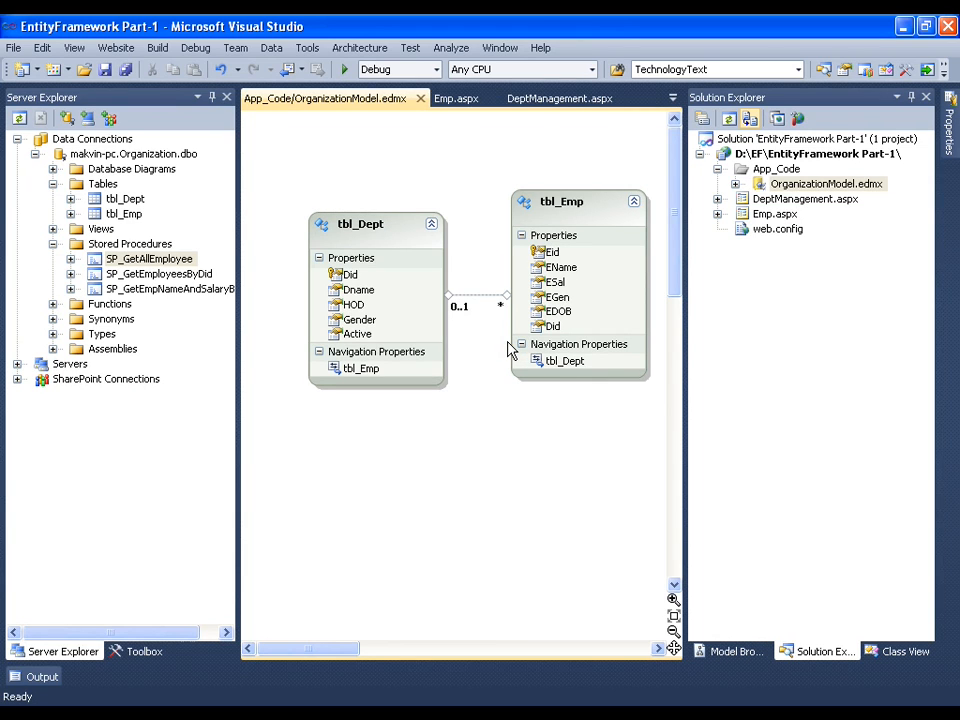
mouse_move(492, 386)
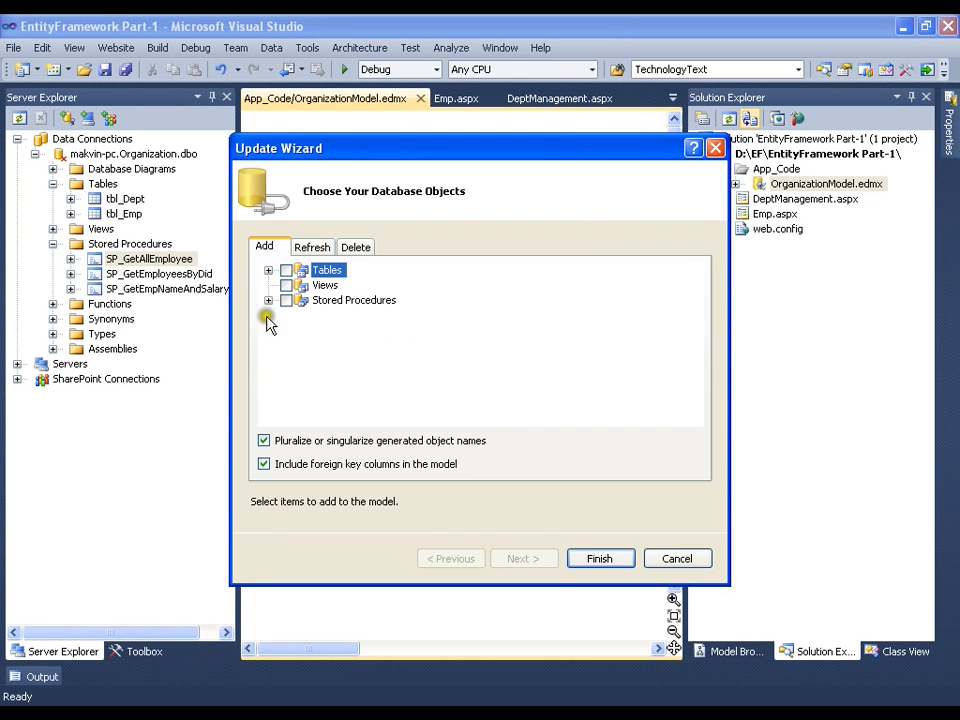
click(268, 300)
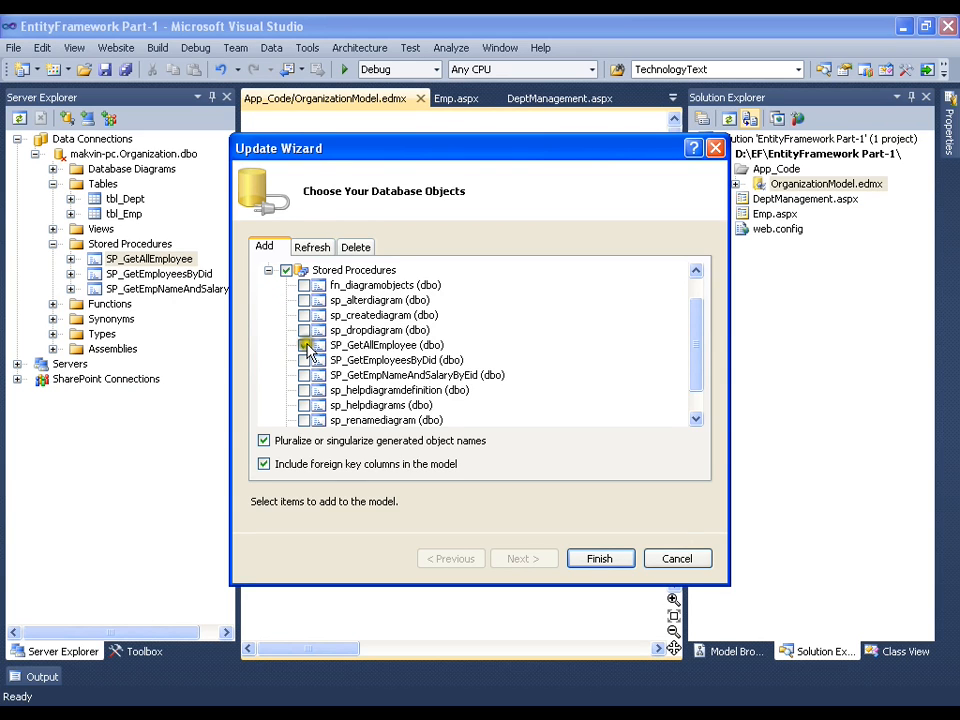
click(308, 344)
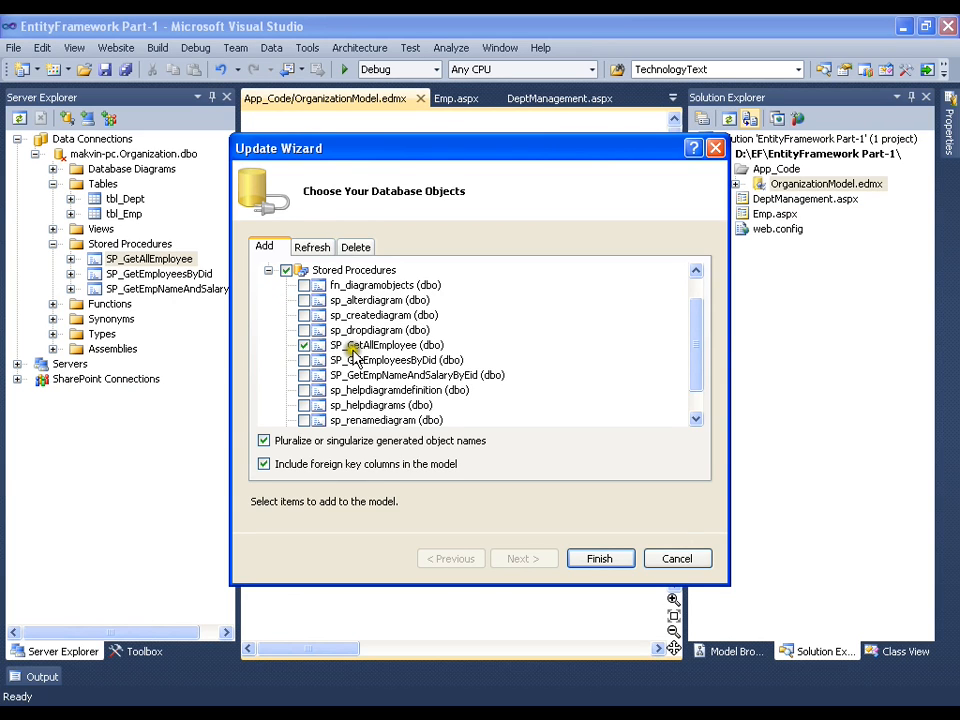
click(600, 558)
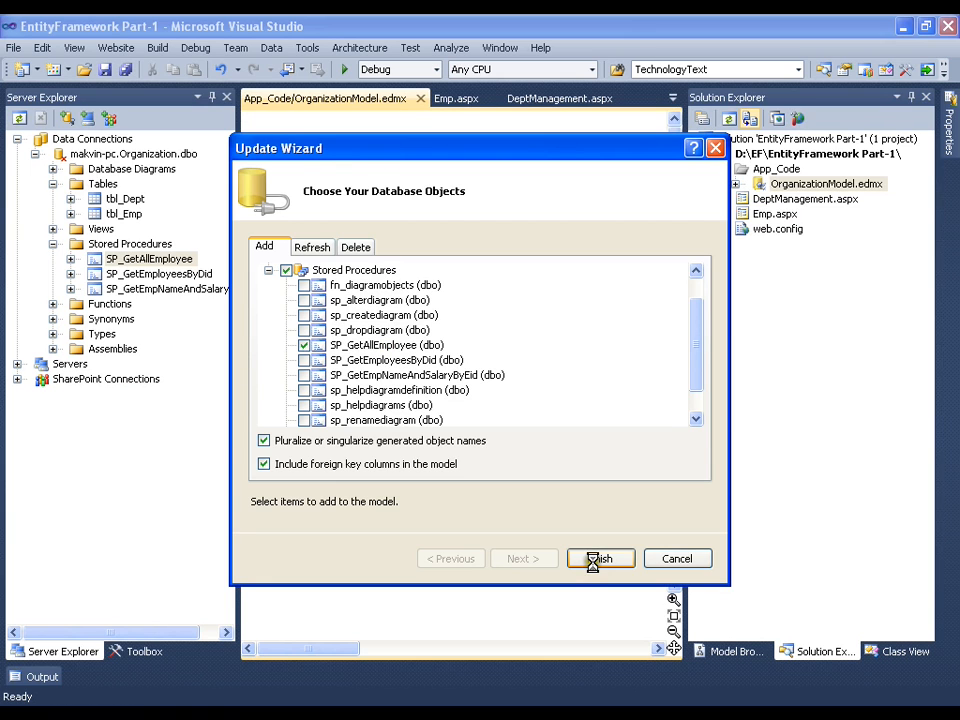
mouse_move(532, 448)
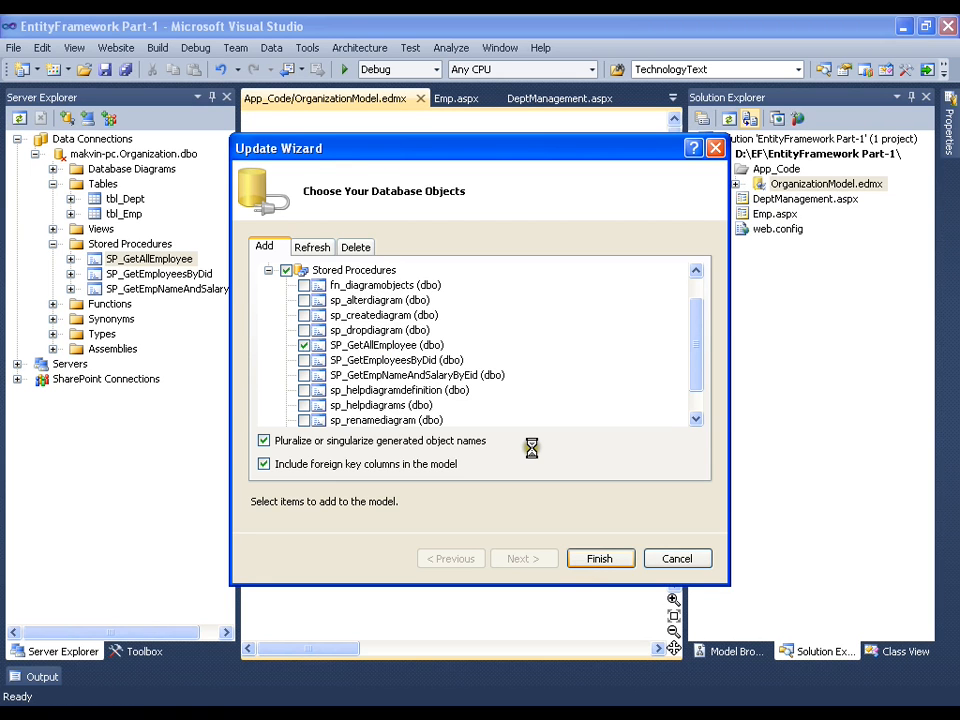
click(600, 558)
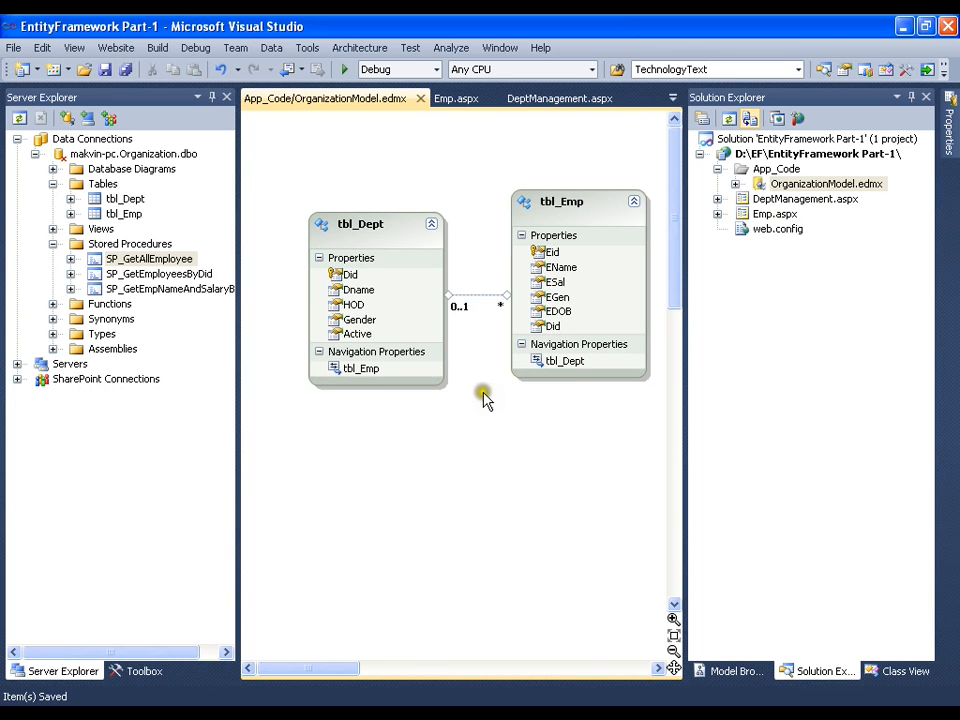
mouse_move(524, 628)
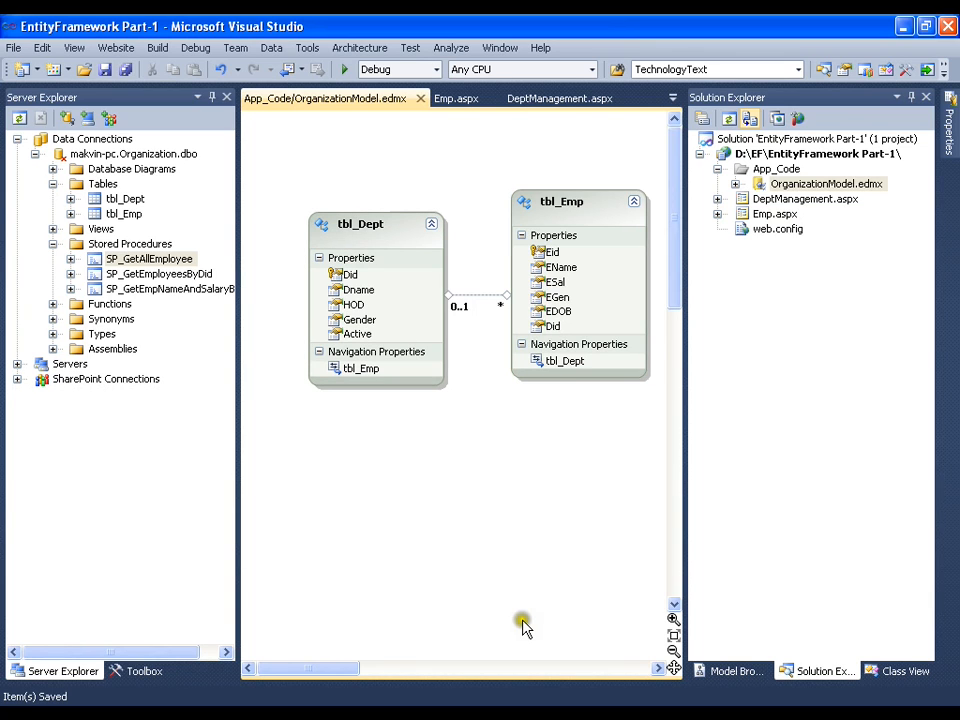
Step: Show the Model Browser and compare the conceptual model with OrganizationModel.Store
click(736, 672)
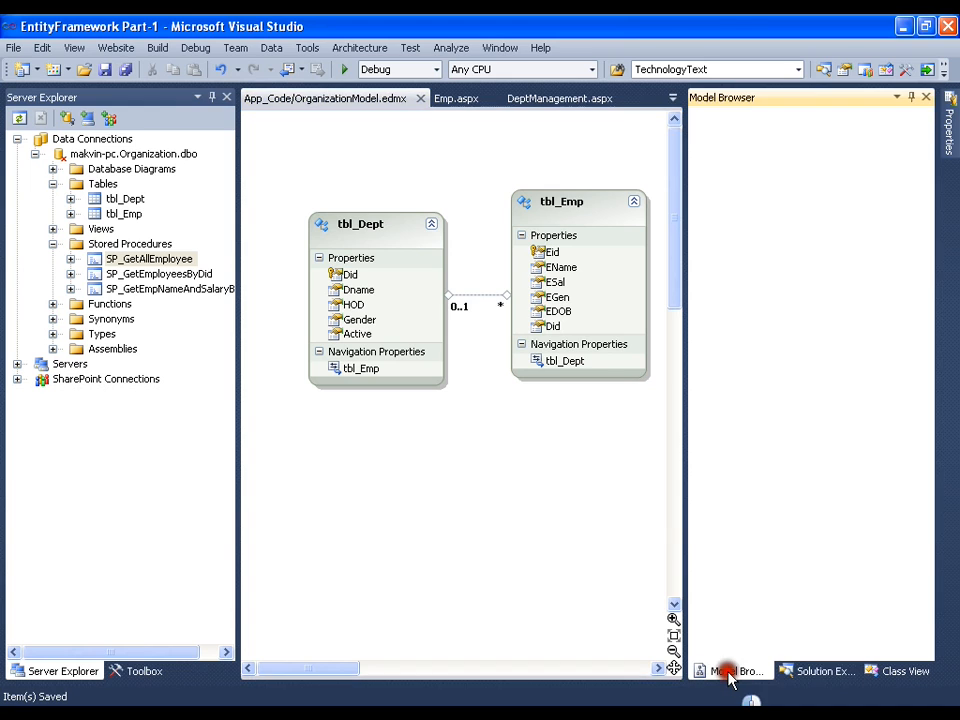
click(732, 672)
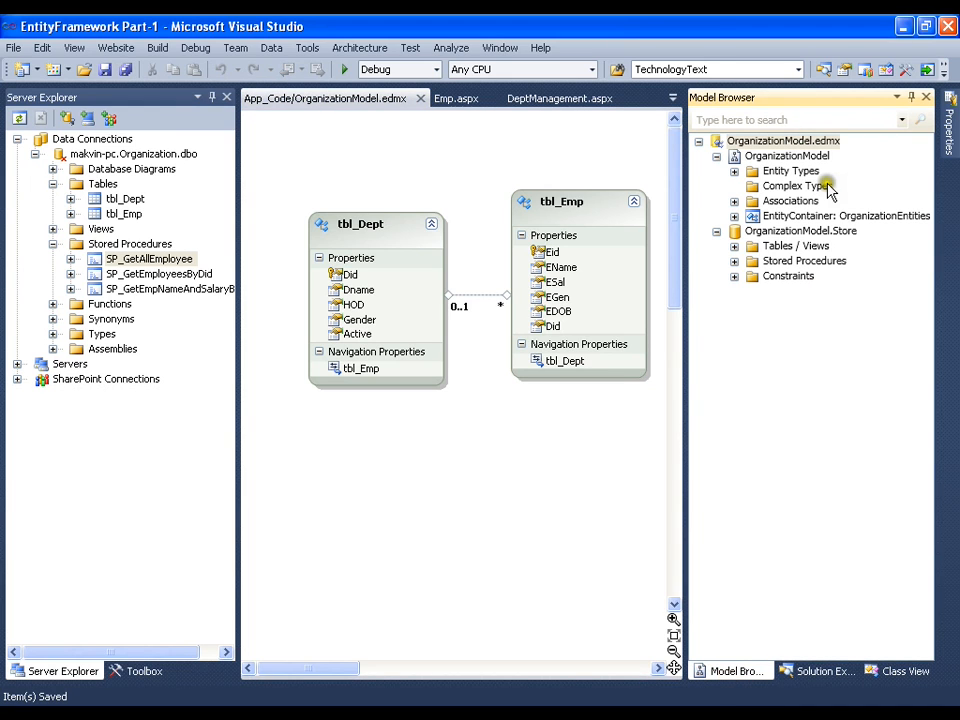
mouse_move(772, 238)
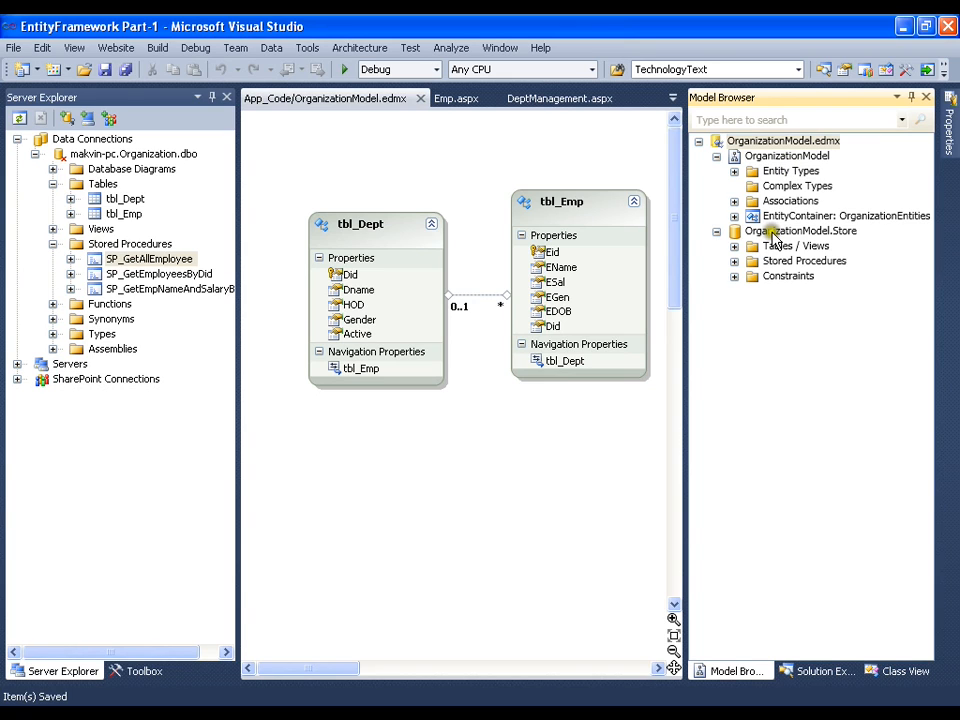
click(800, 232)
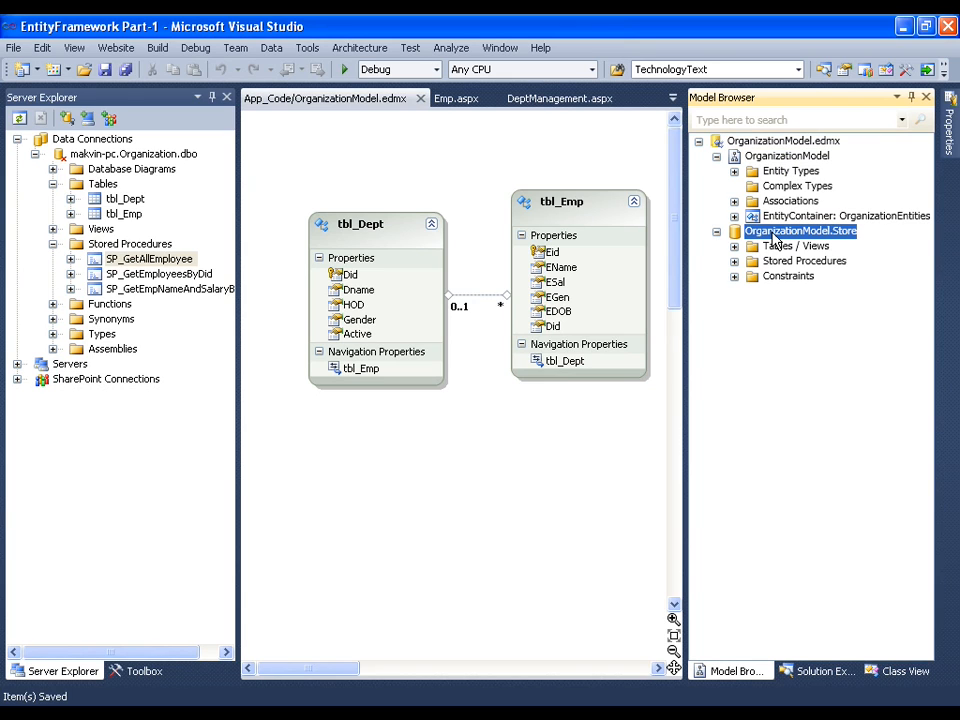
click(786, 156)
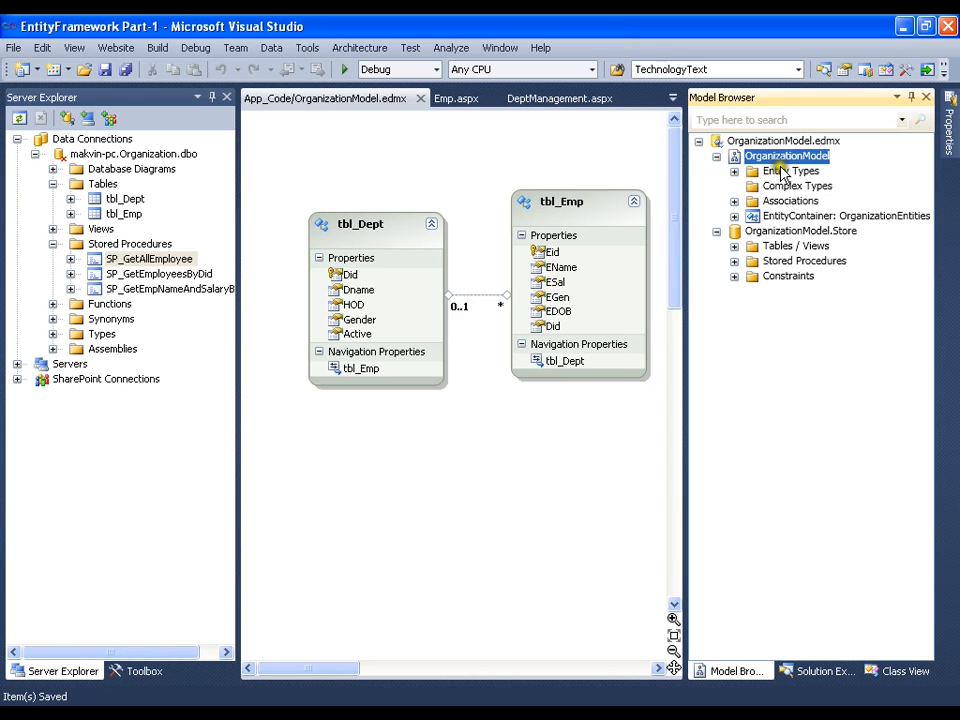
click(800, 232)
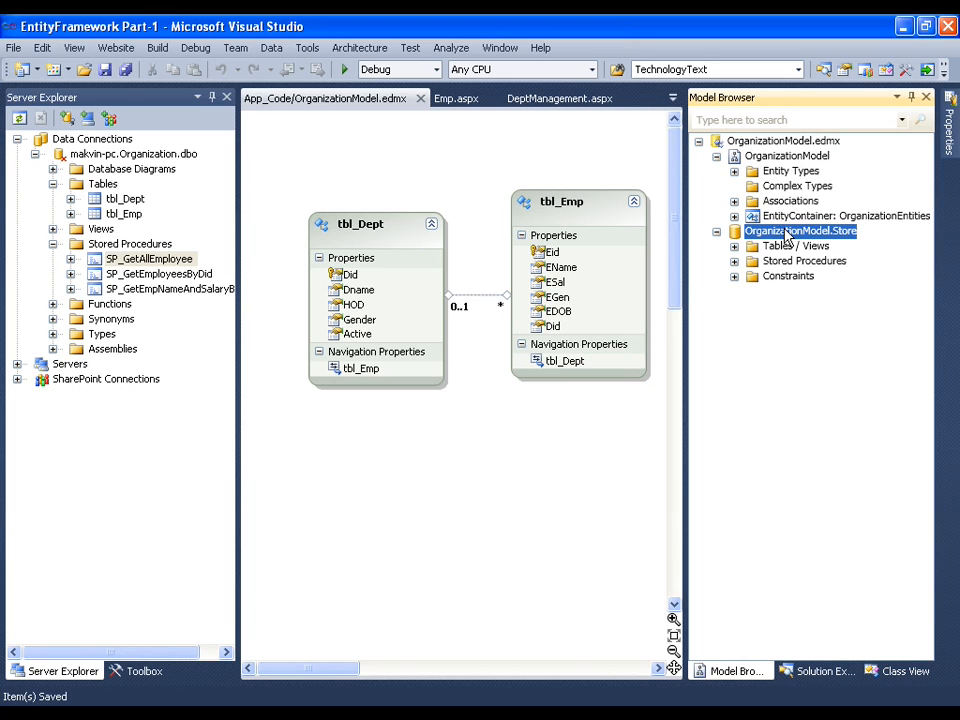
Step: Expand the store's Stored Procedures to reveal SP_GetAllEmployee
click(788, 156)
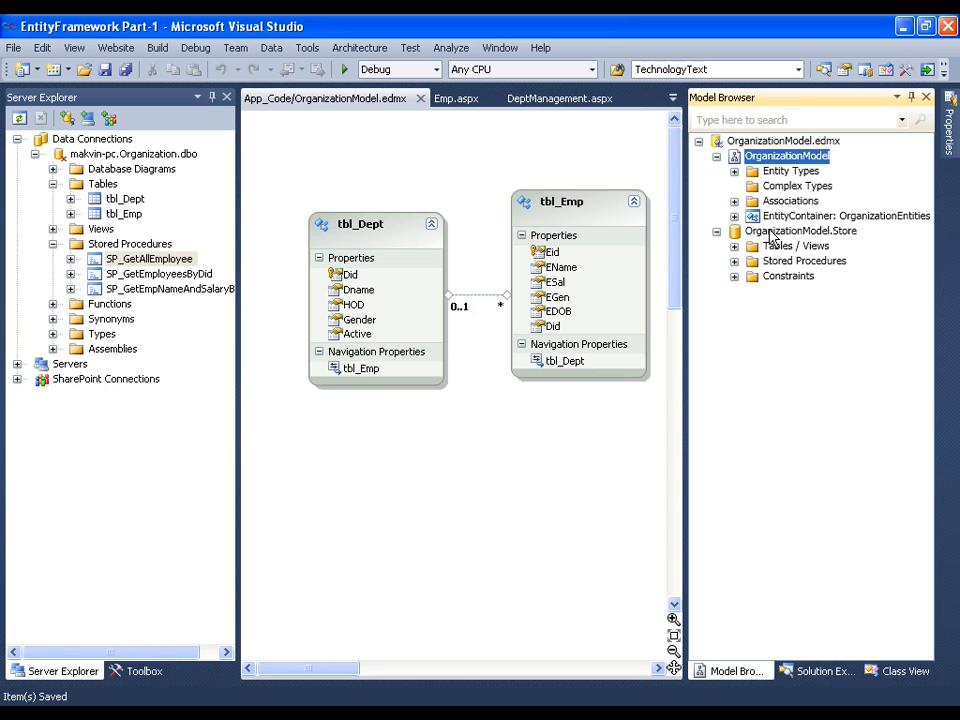
click(800, 232)
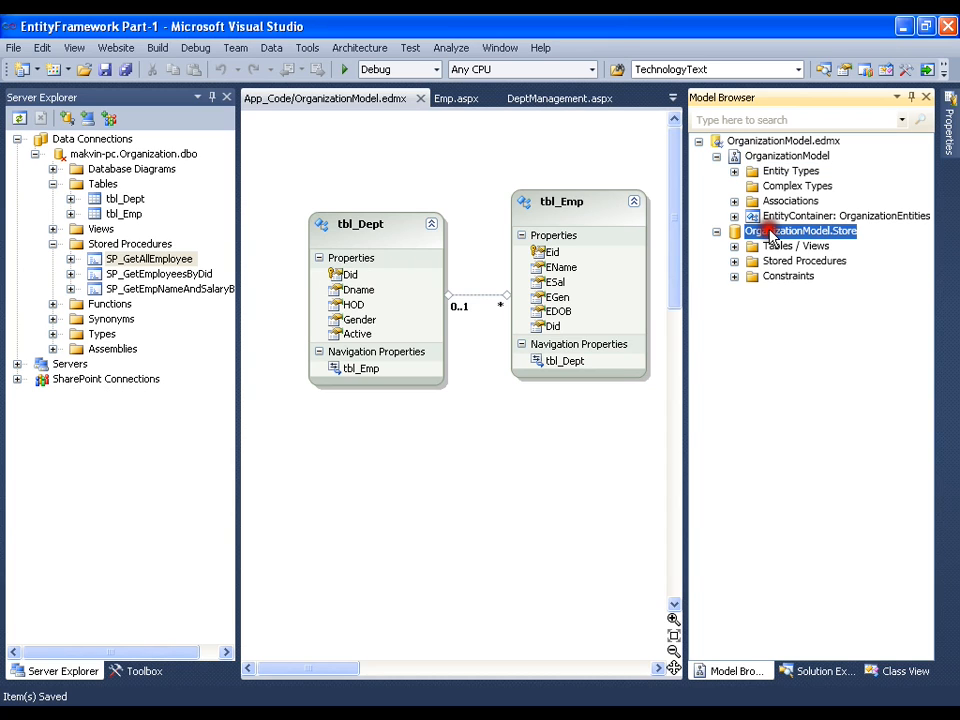
click(788, 156)
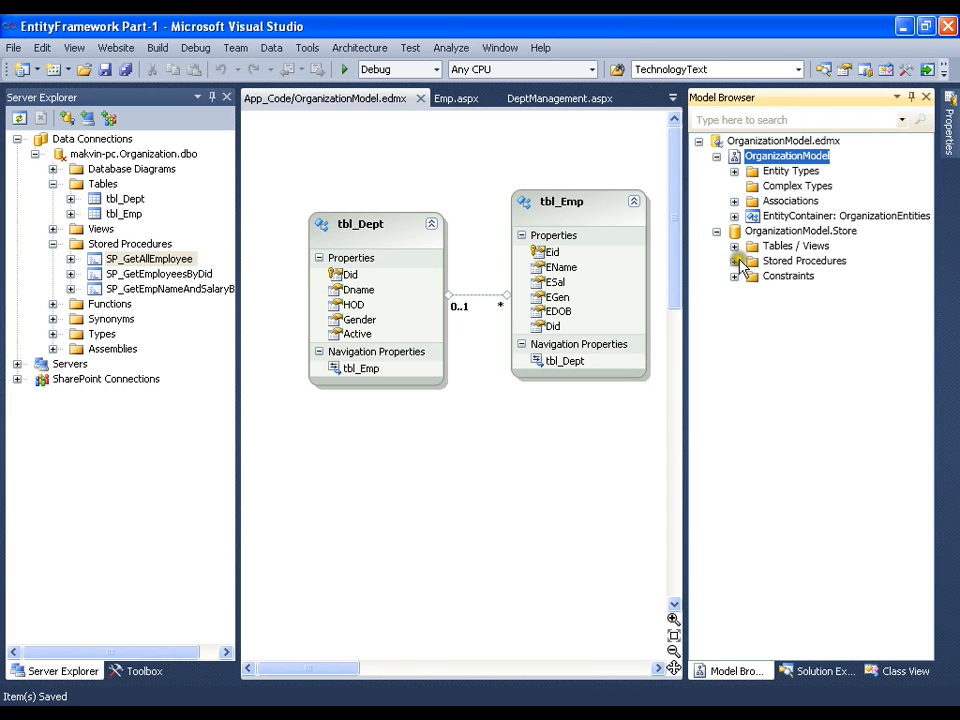
click(736, 260)
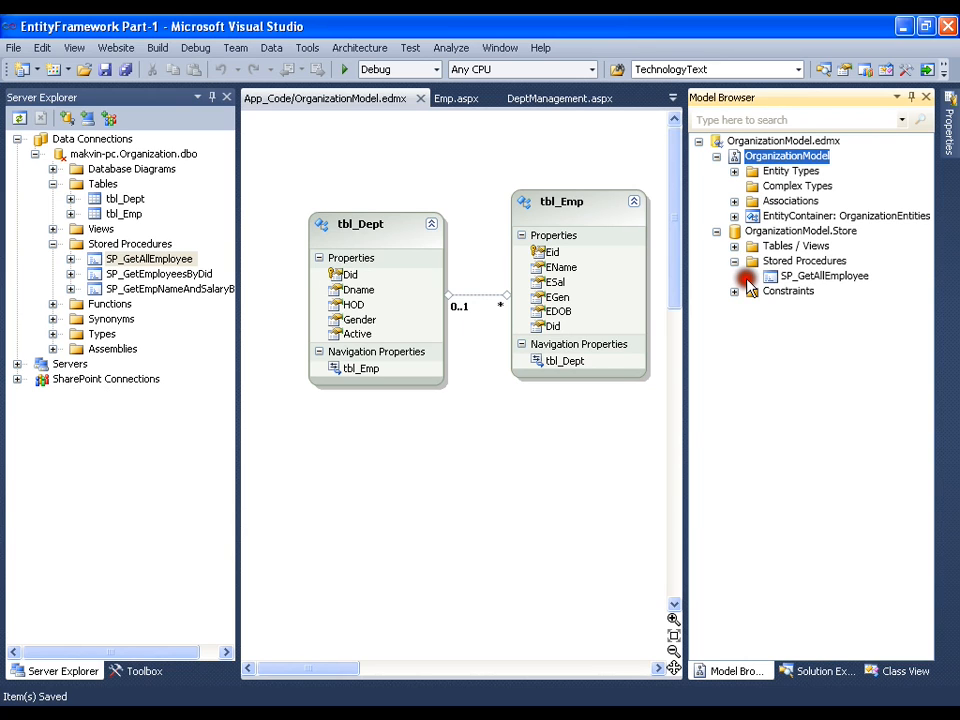
Step: Add a function import for SP_GetAllEmployee returning new complex type SP_GetAllEmployee_Result
click(822, 276)
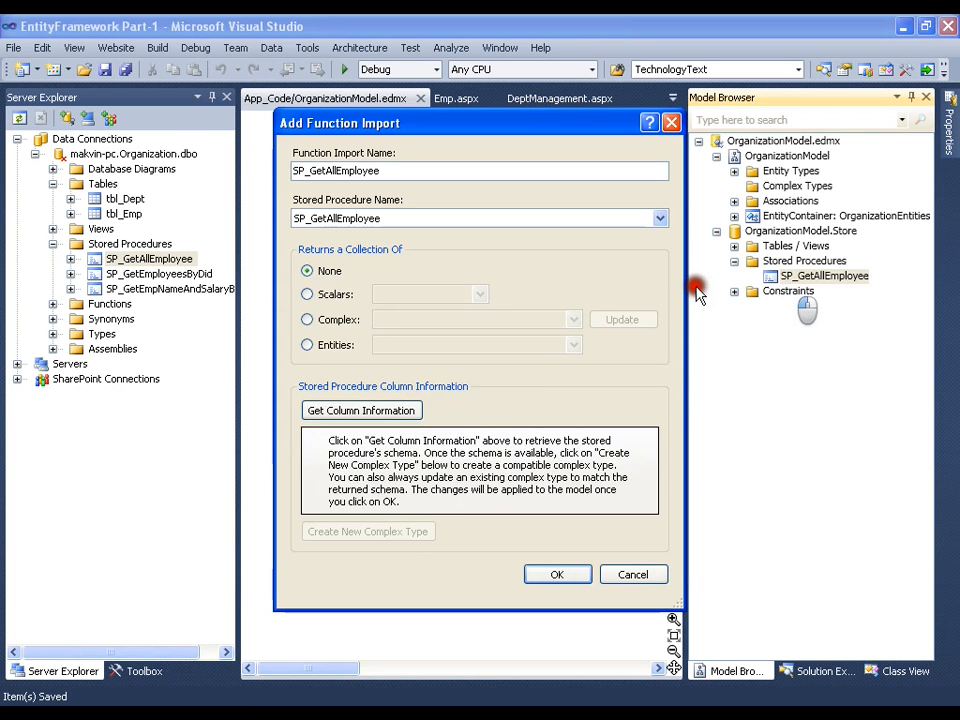
mouse_move(536, 272)
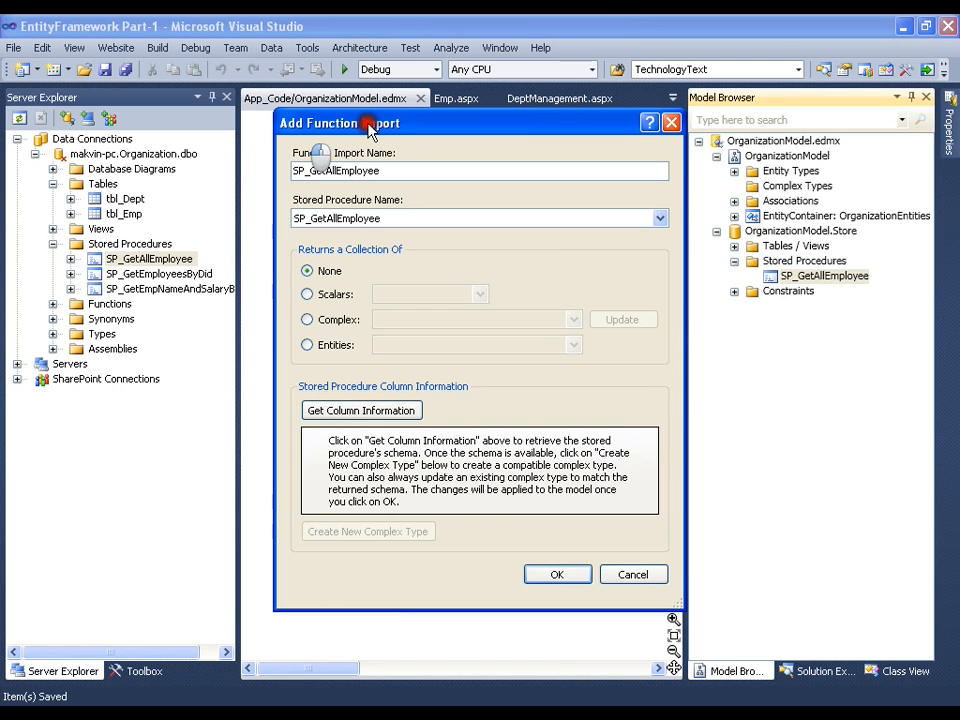
mouse_move(392, 156)
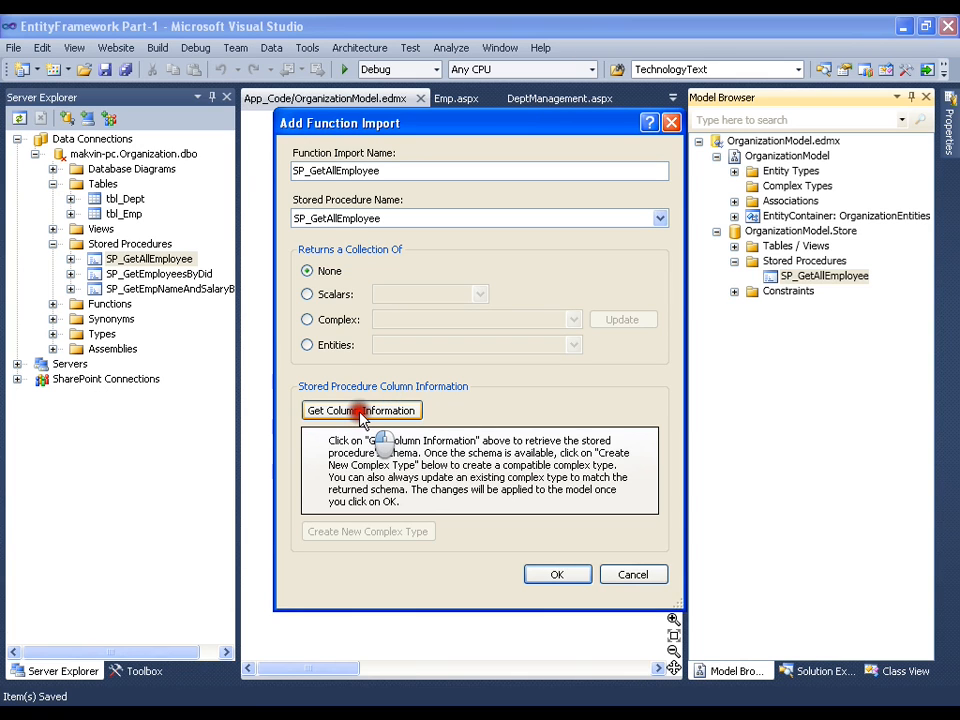
click(360, 410)
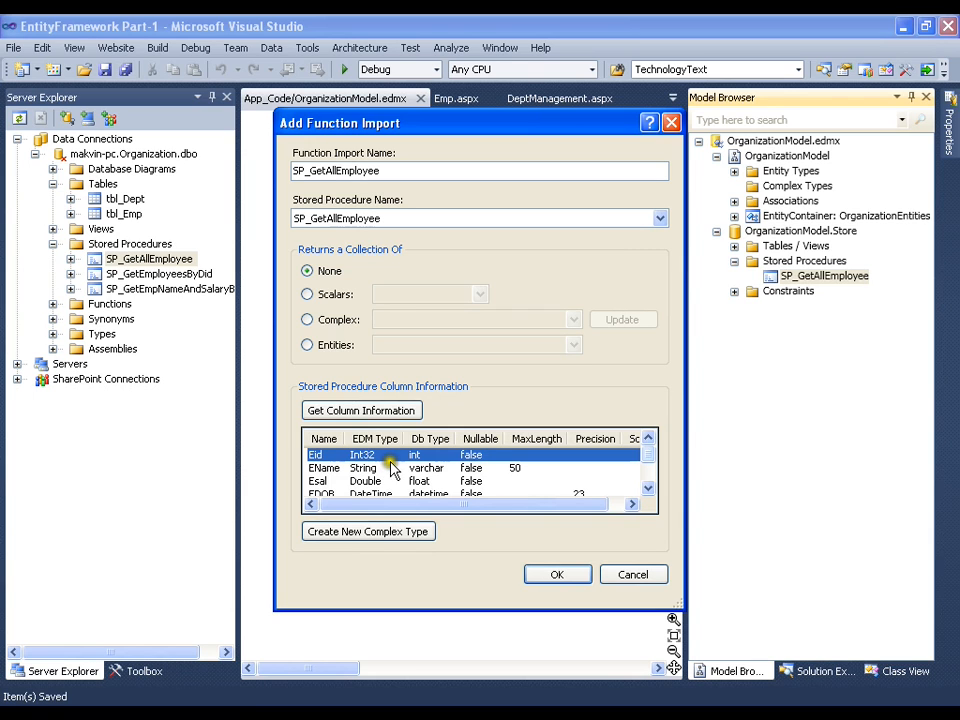
mouse_move(648, 460)
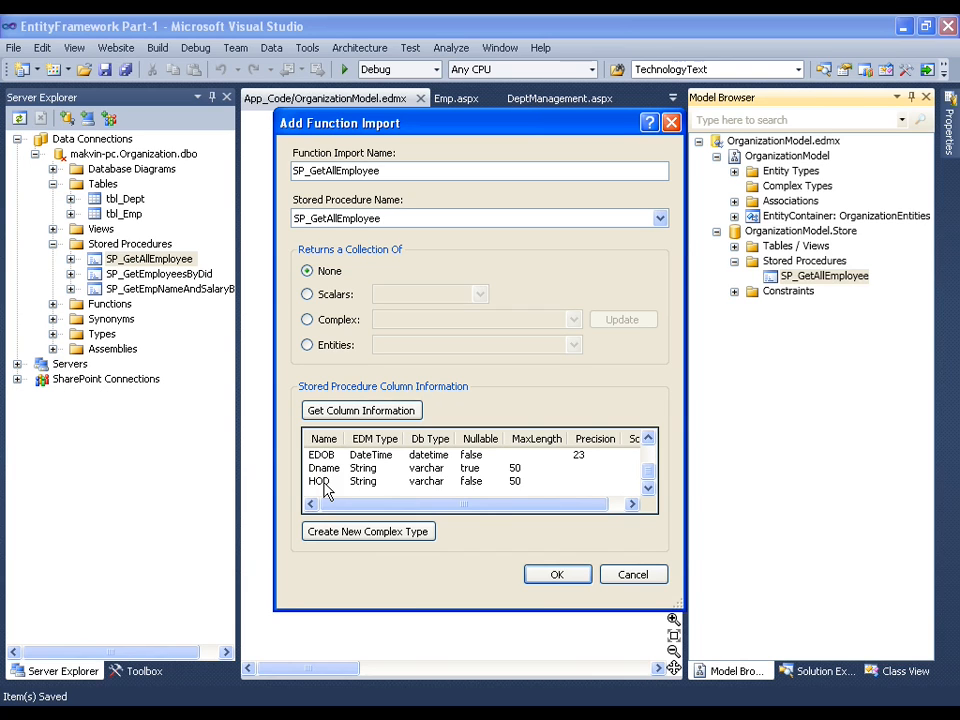
mouse_move(368, 532)
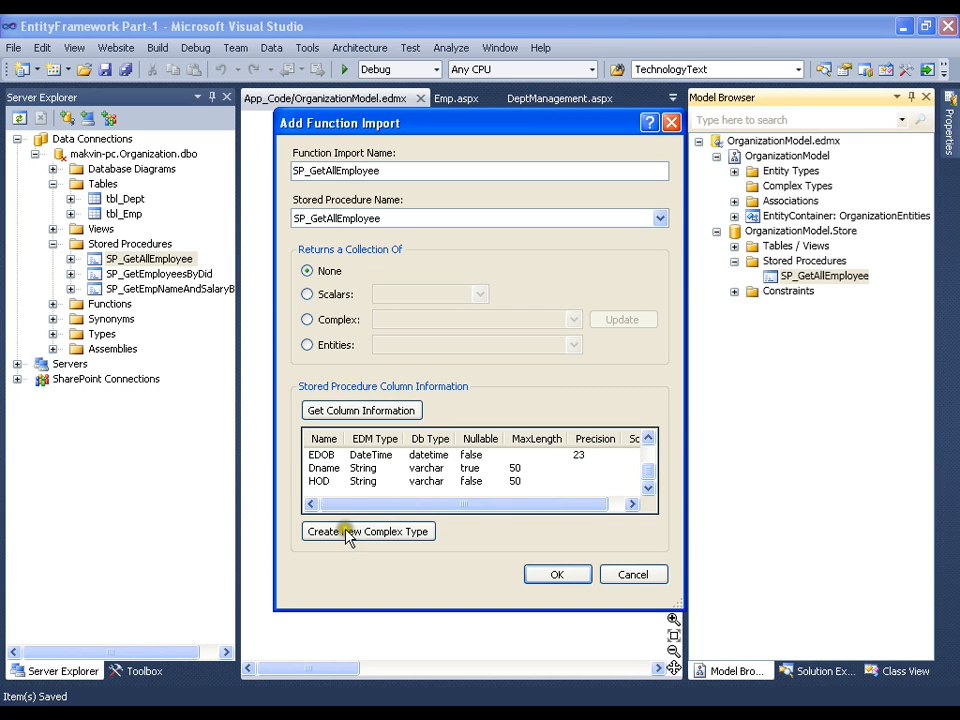
mouse_move(340, 468)
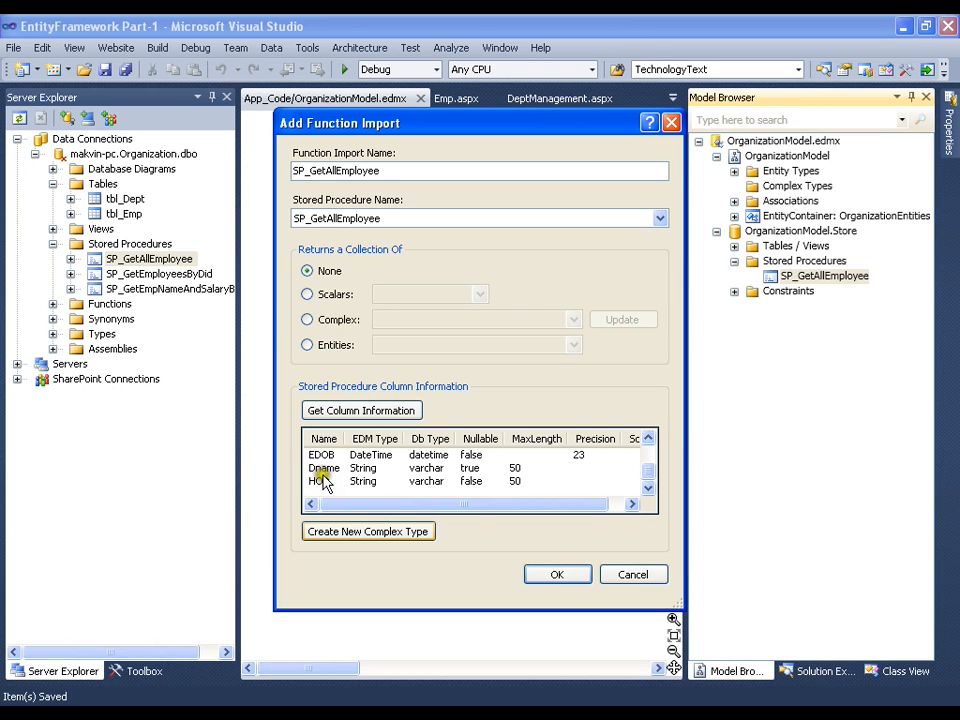
mouse_move(344, 540)
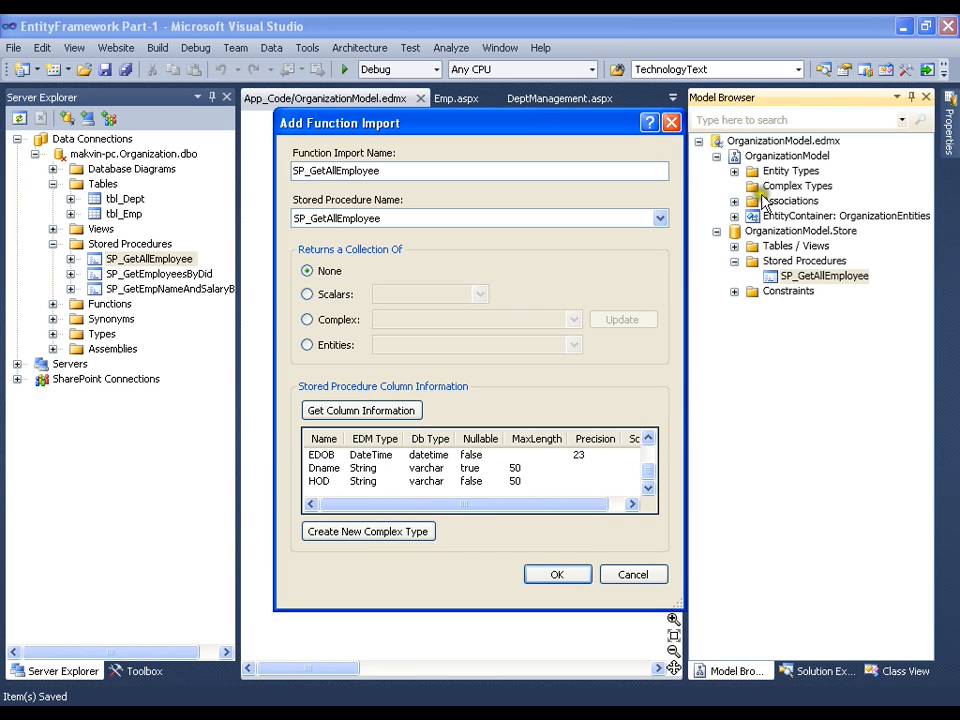
click(368, 532)
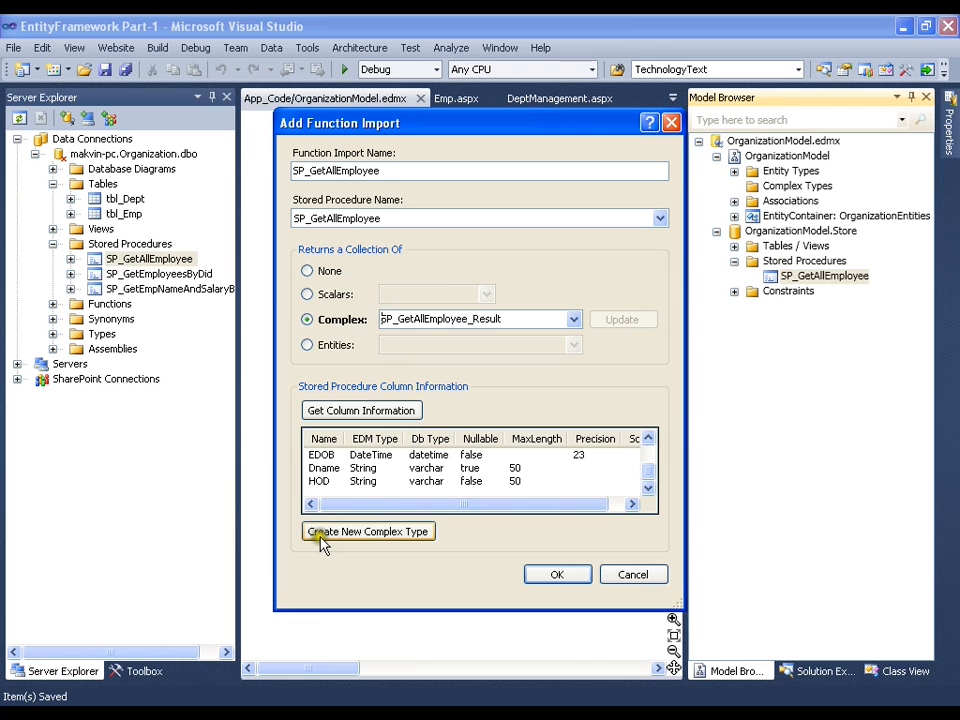
mouse_move(416, 318)
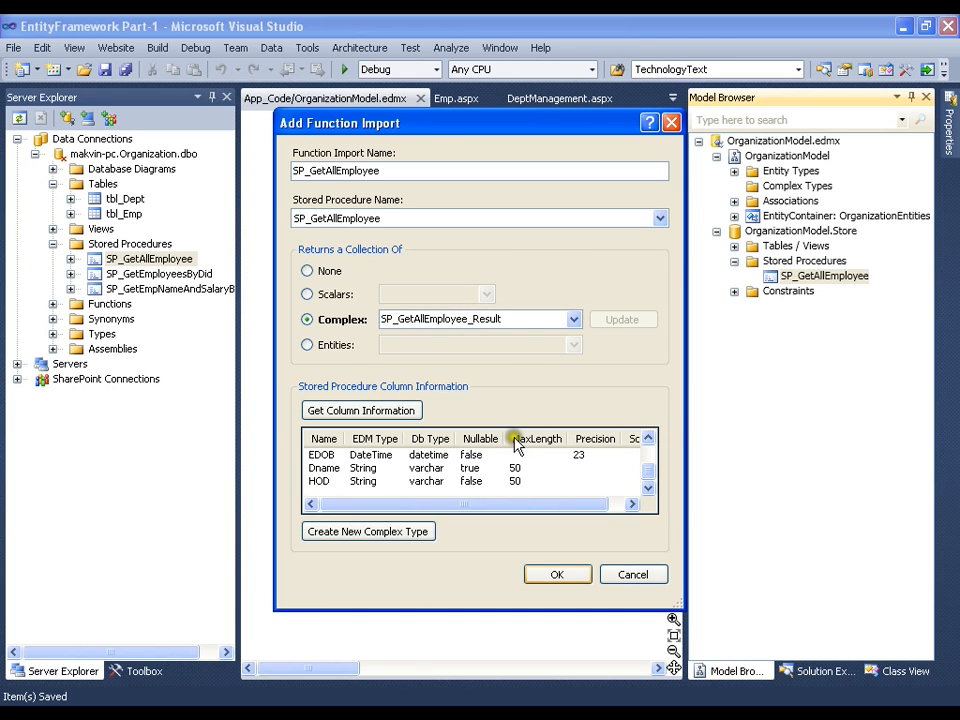
click(556, 572)
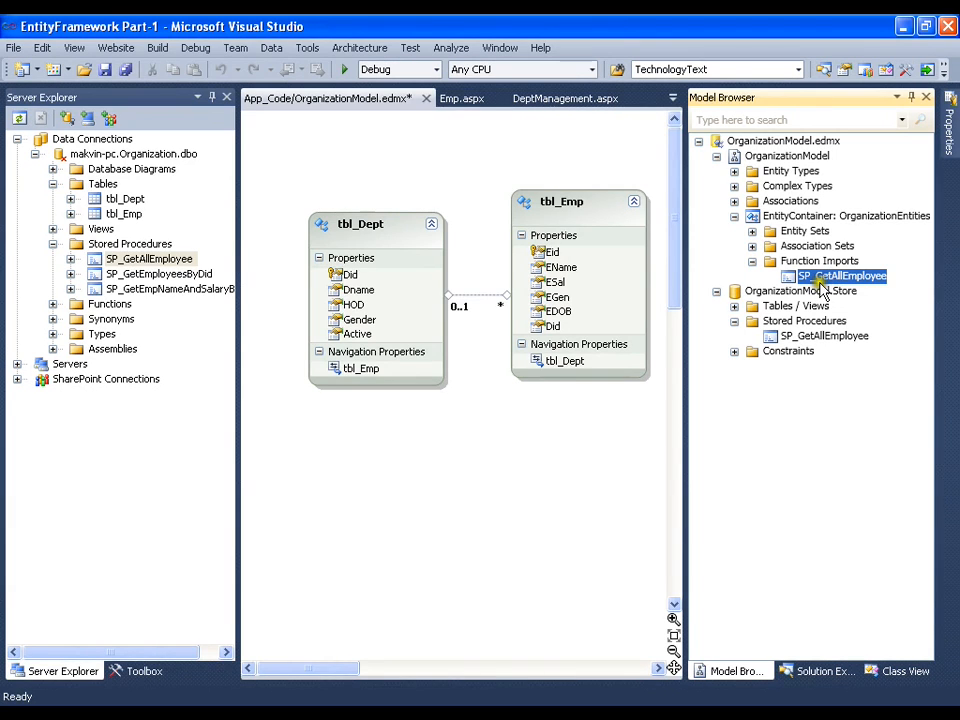
mouse_move(838, 292)
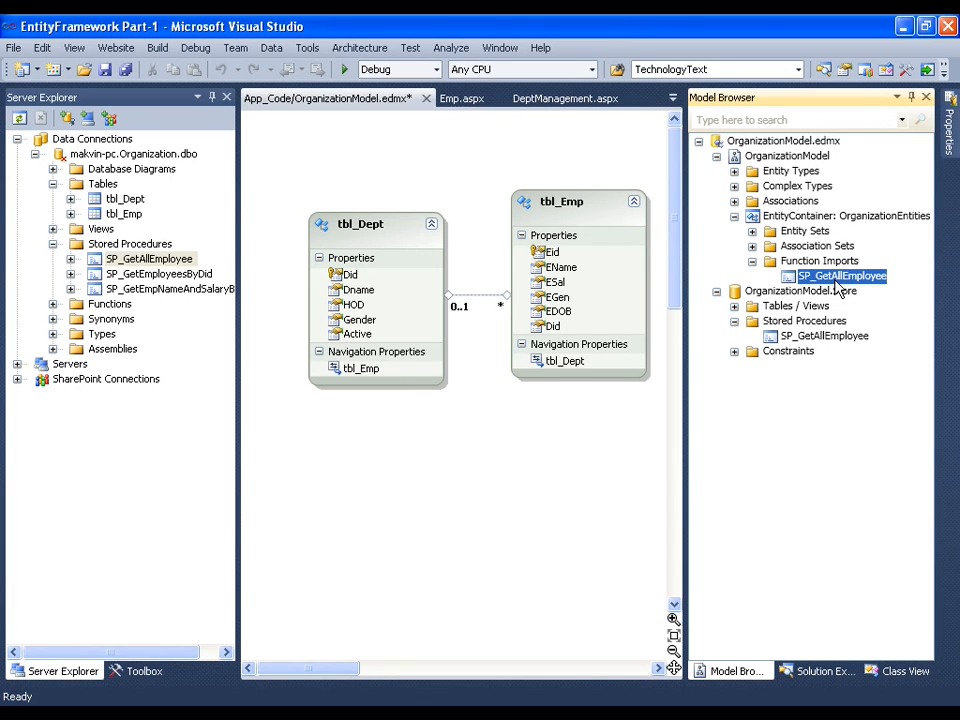
click(752, 184)
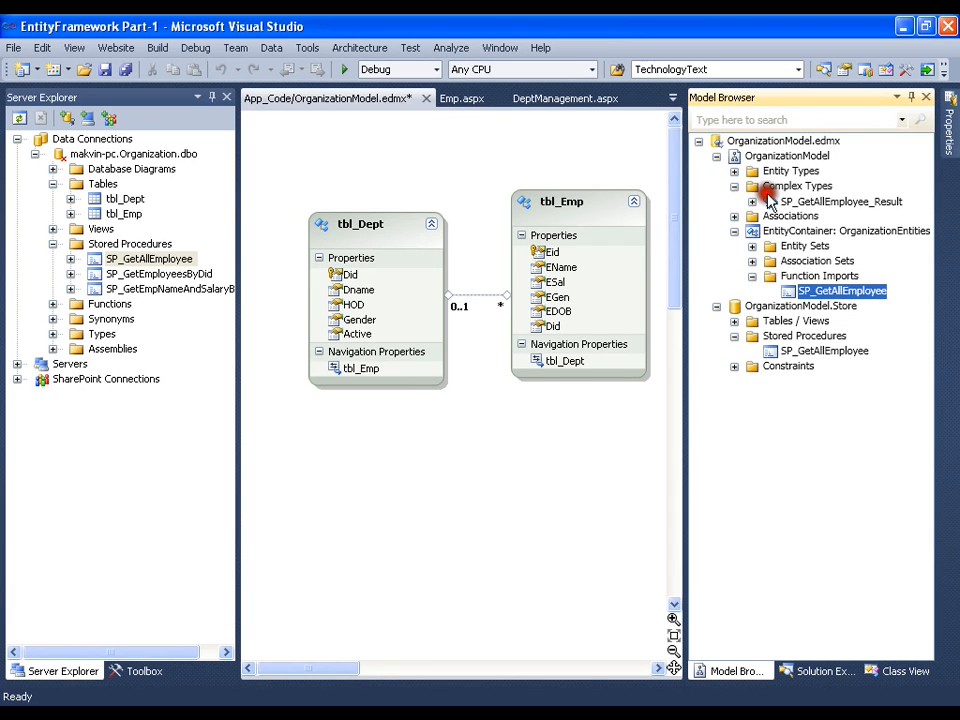
mouse_move(884, 204)
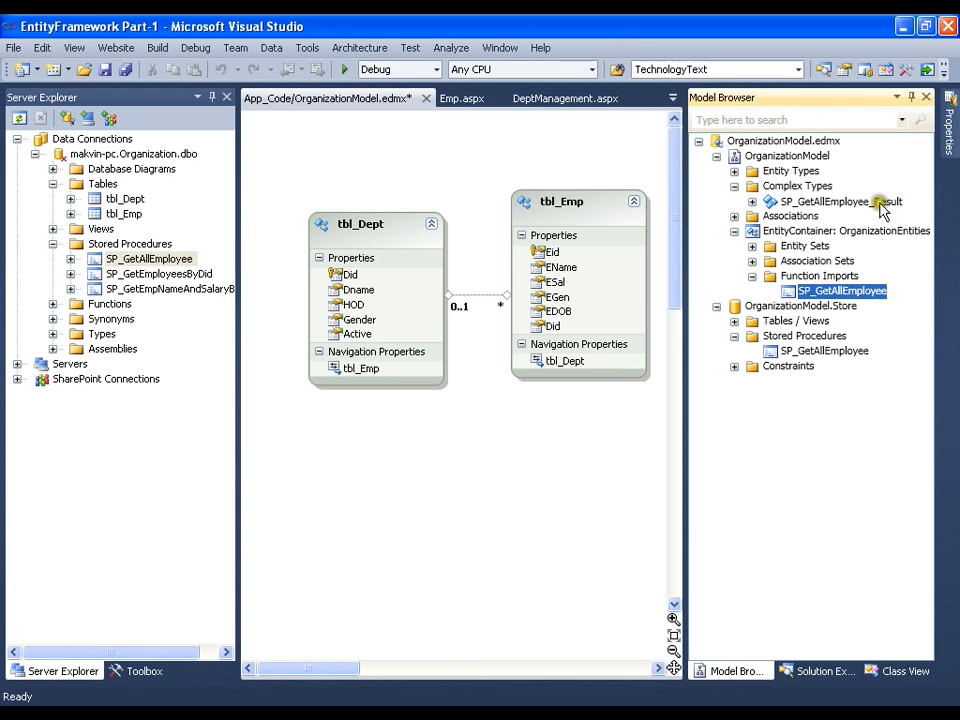
click(752, 200)
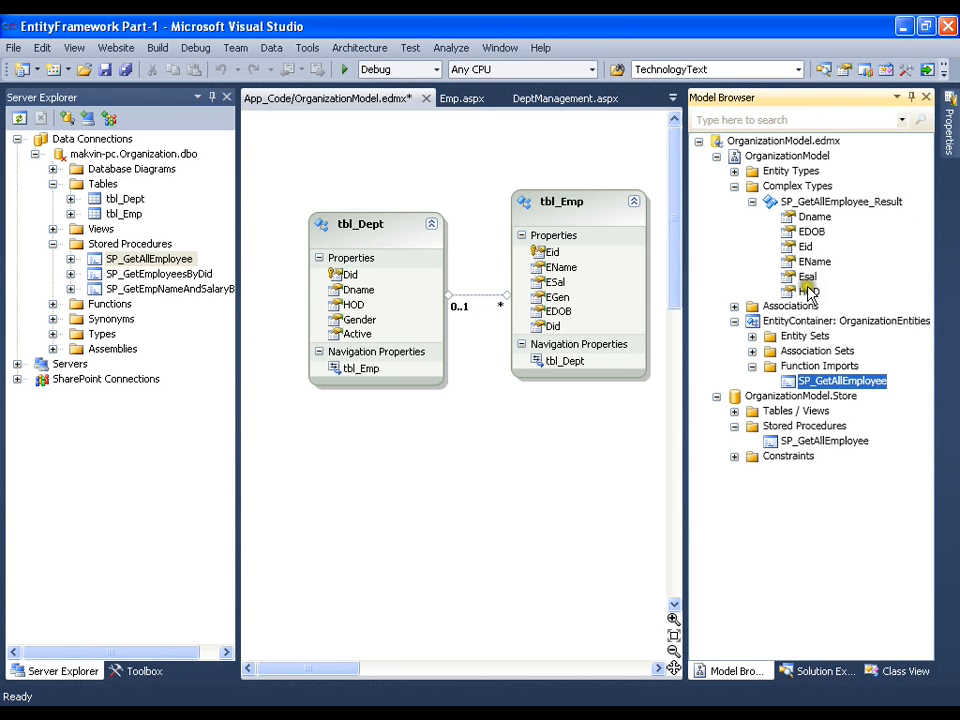
click(752, 200)
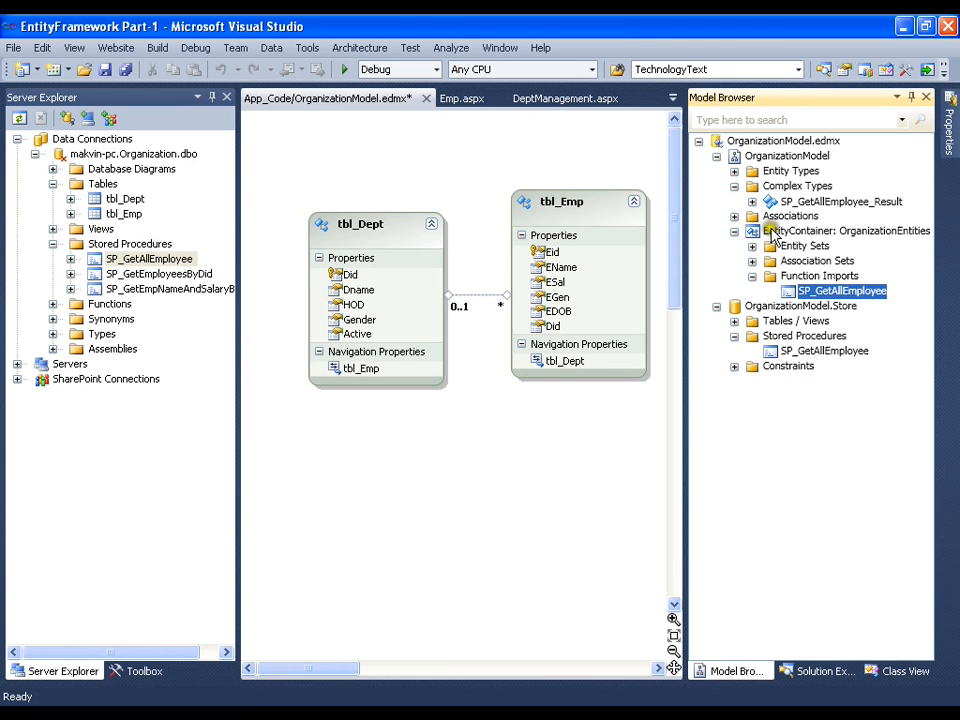
click(734, 216)
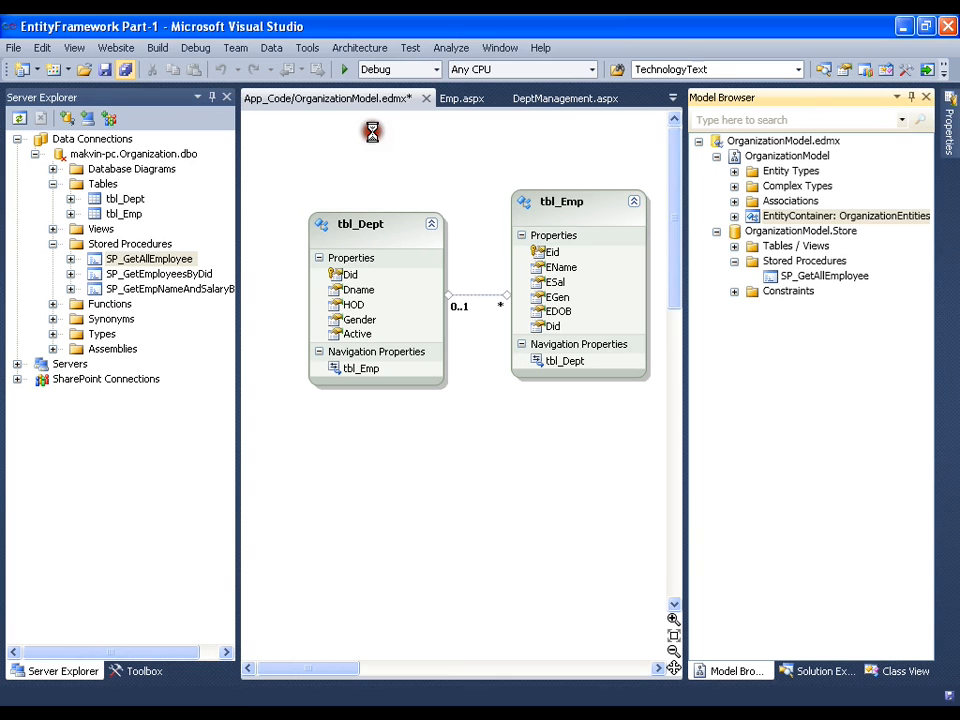
key(ctrl+s)
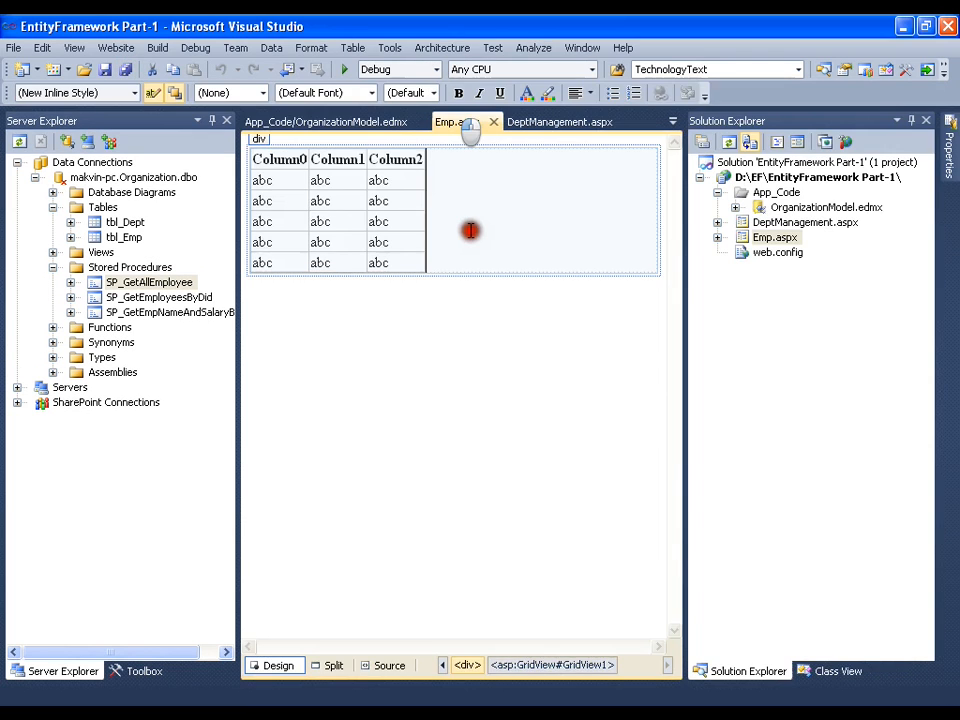
mouse_move(504, 316)
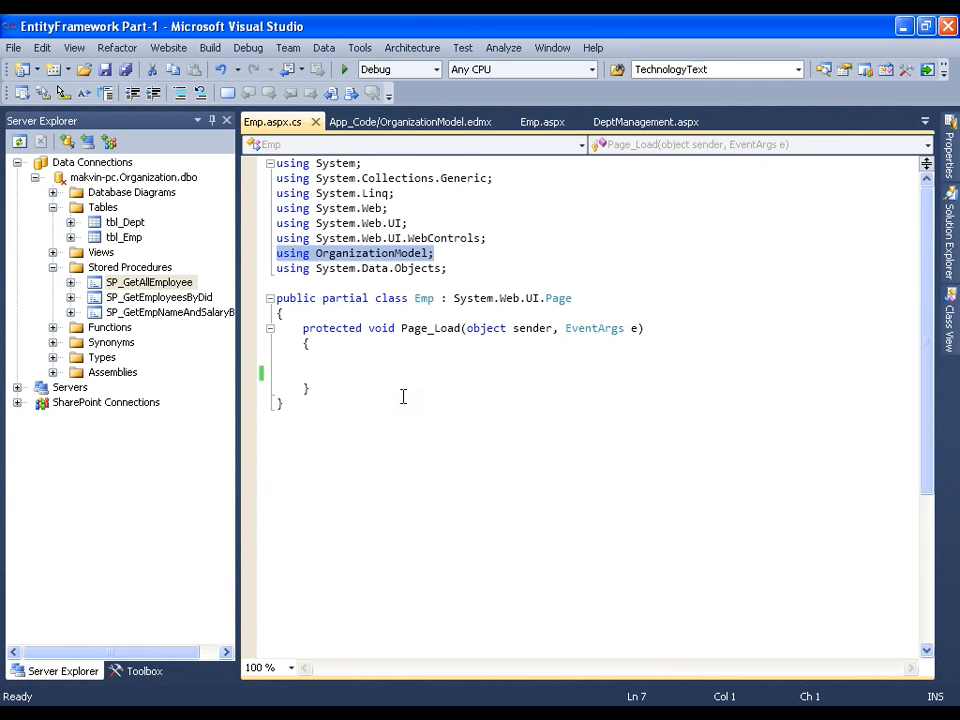
Step: In Page_Load declare OrganizationEntities OE = new OrganizationEntities();
click(392, 370)
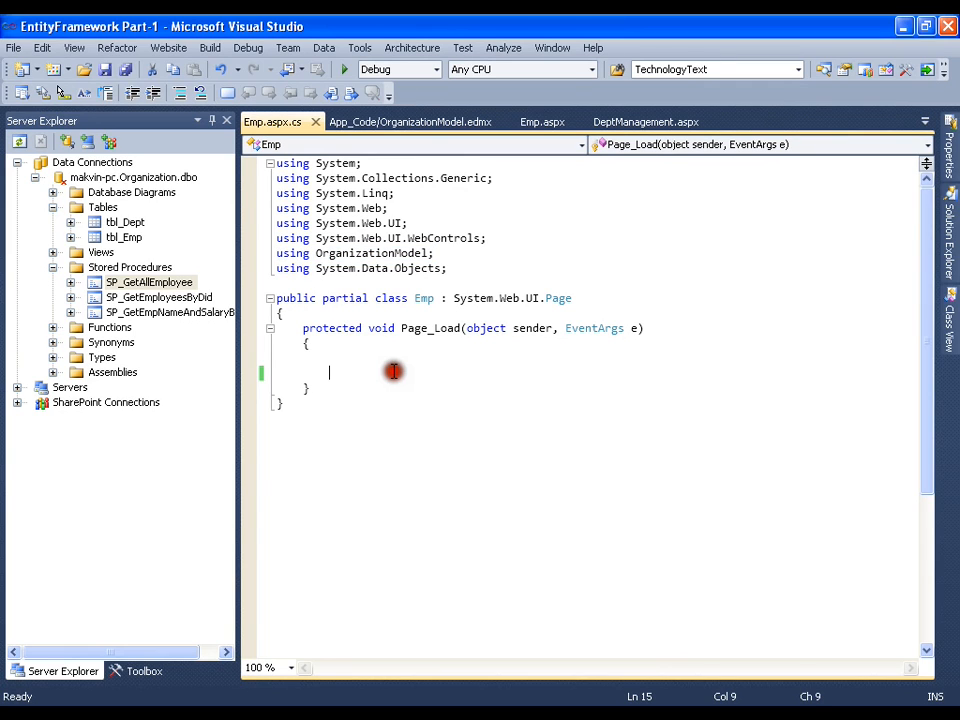
text(o)
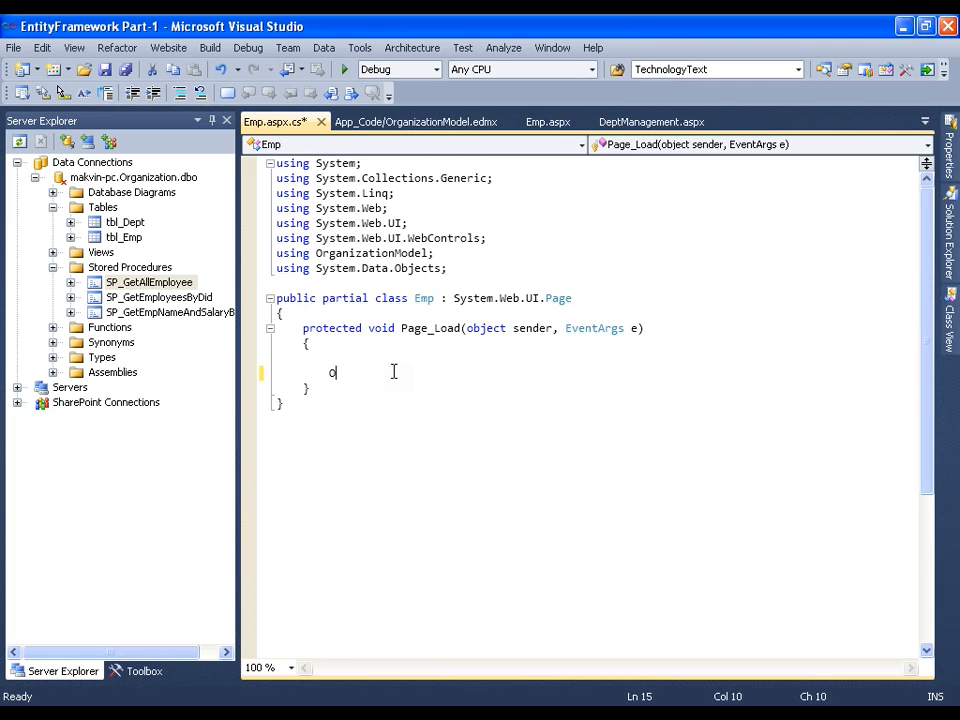
text(R)
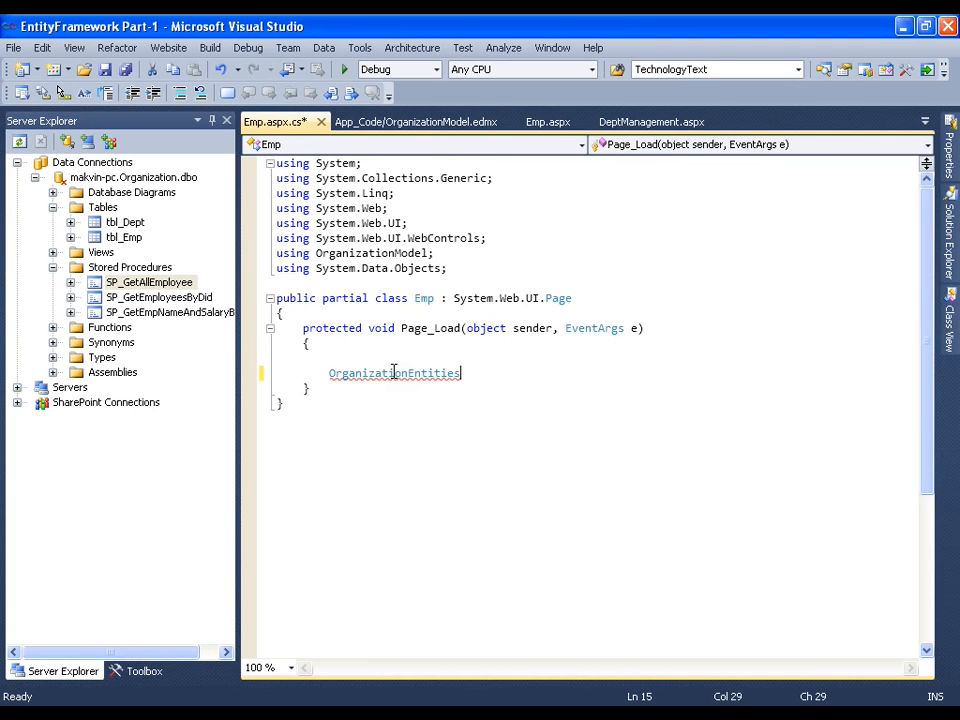
text(OE)
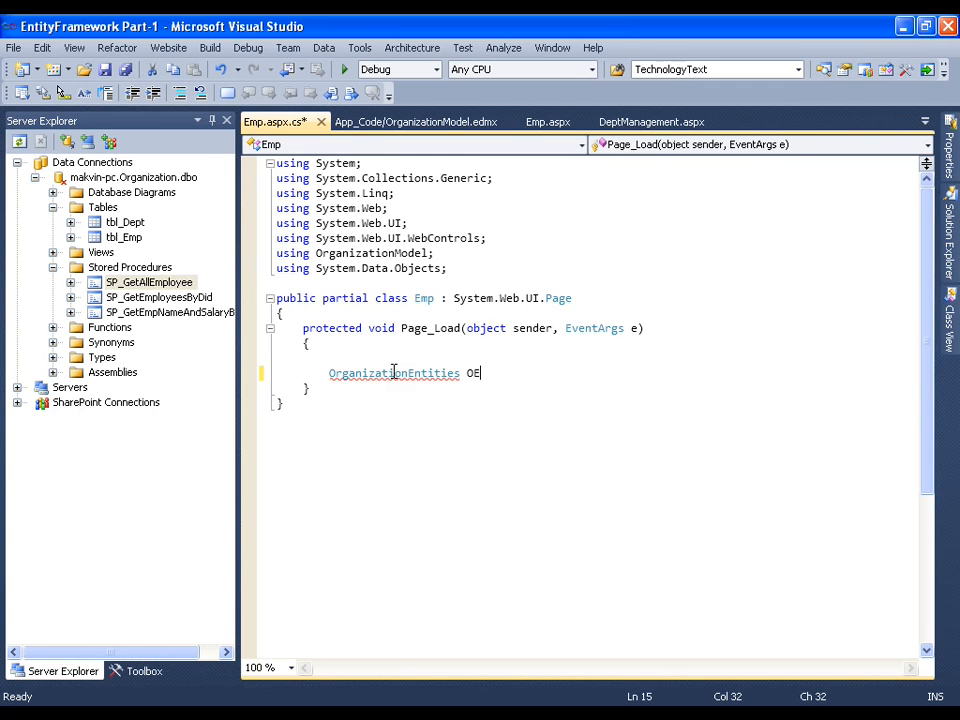
text(=new)
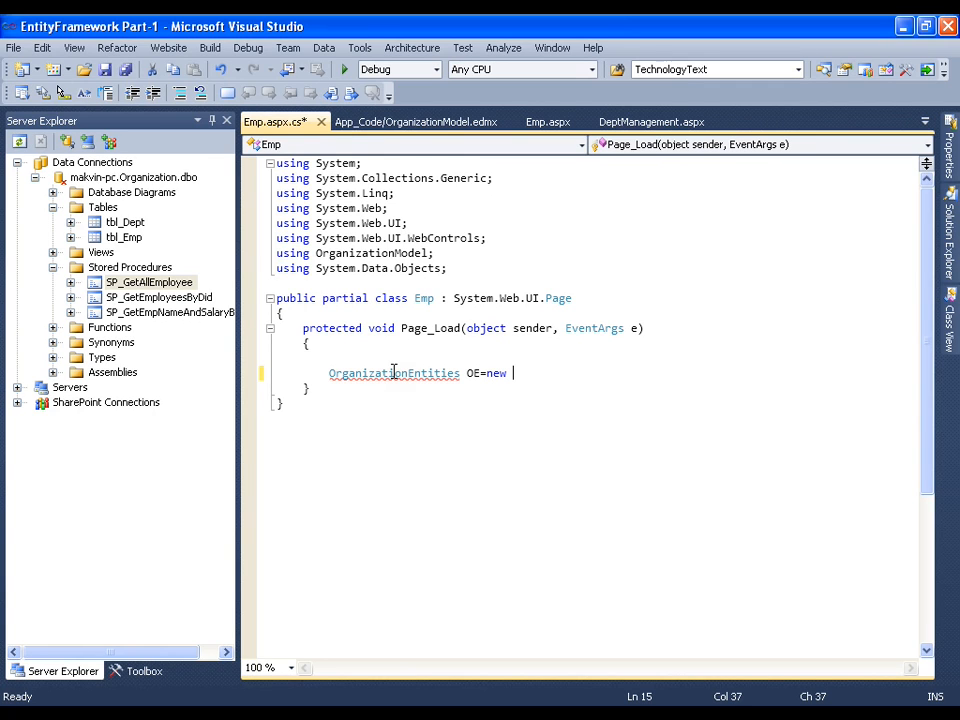
text(OrganizationEntities();)
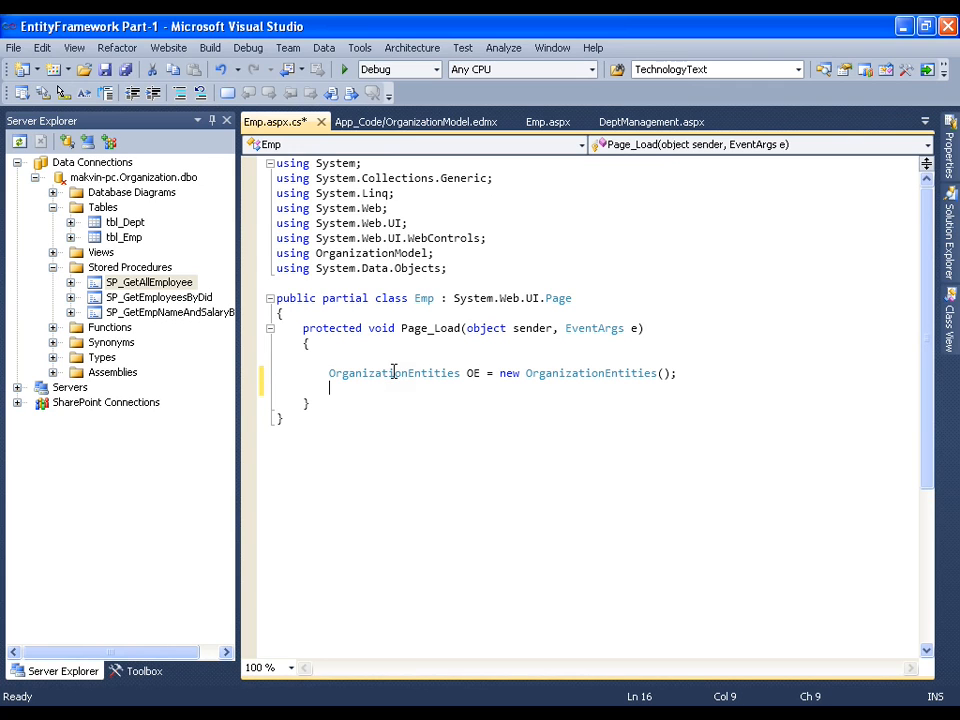
Step: Bind GridView1 to OE.SP_GetAllEmployee().ToList() and call DataBind()
text(O)
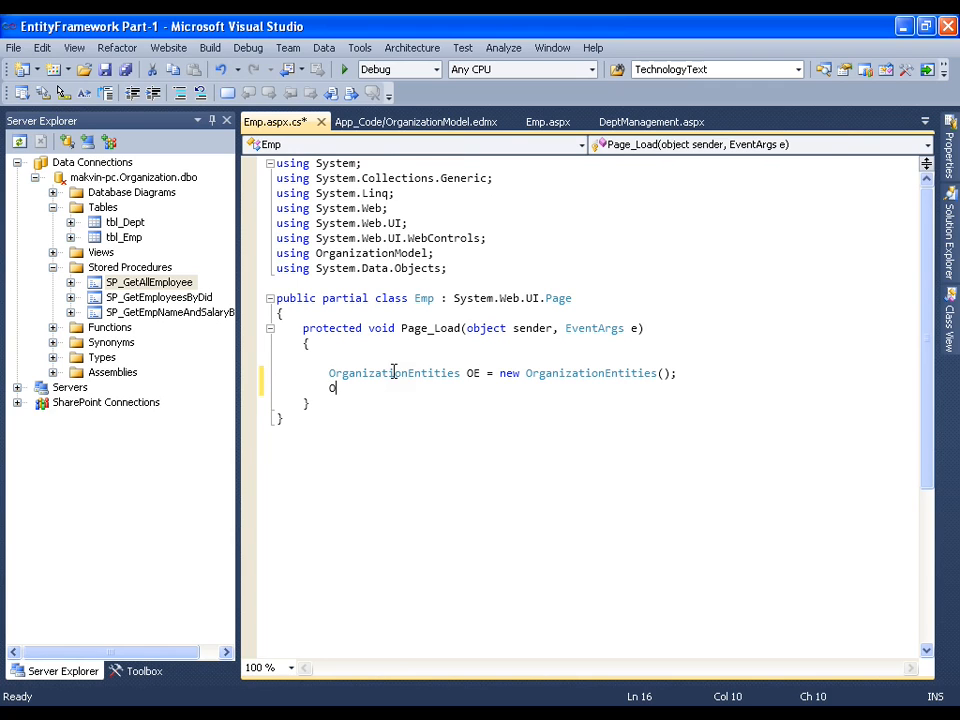
text(E)
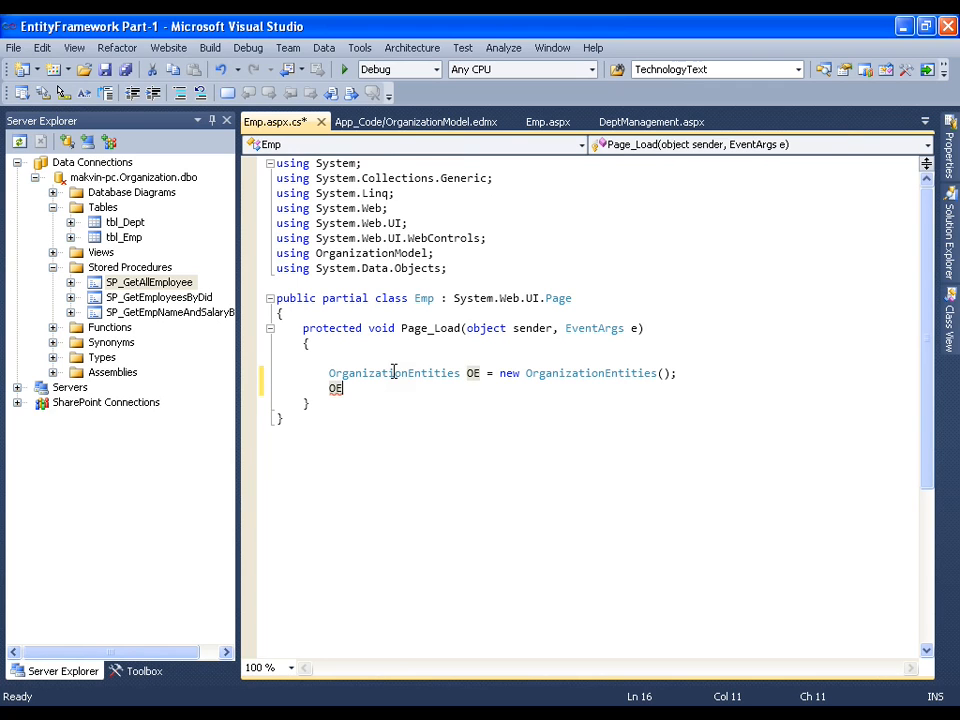
text(.)
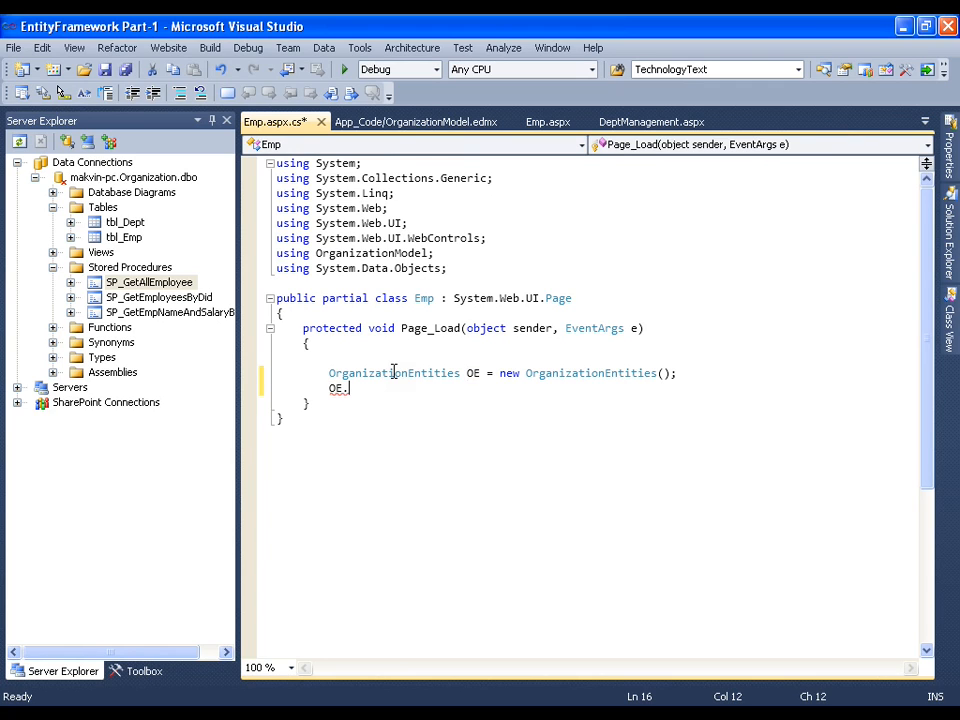
text(S)
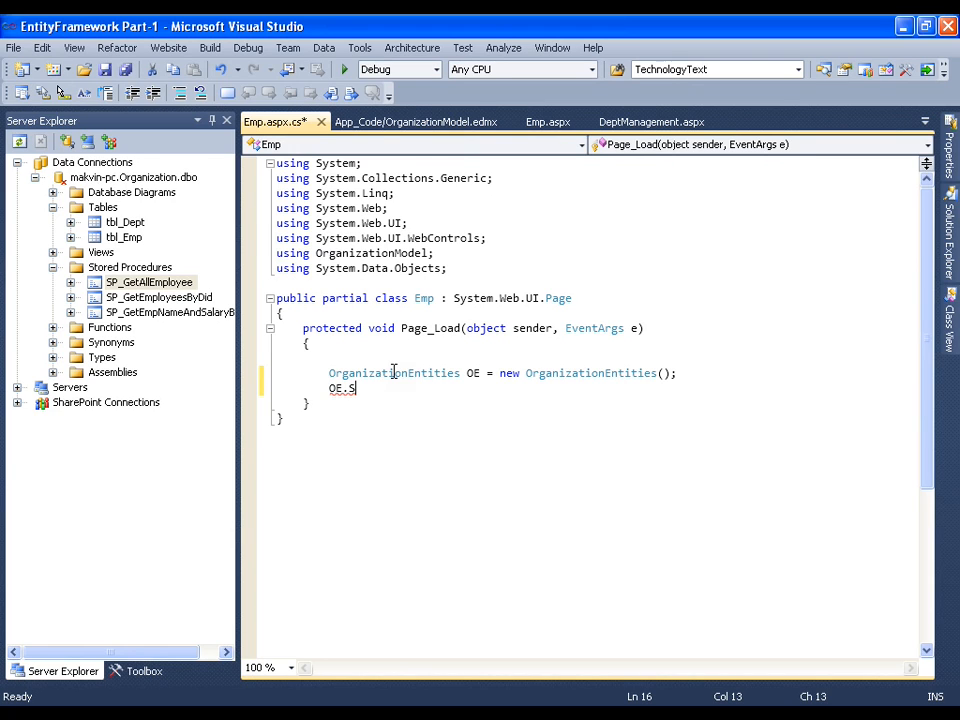
text(P_GetAllEmployee()
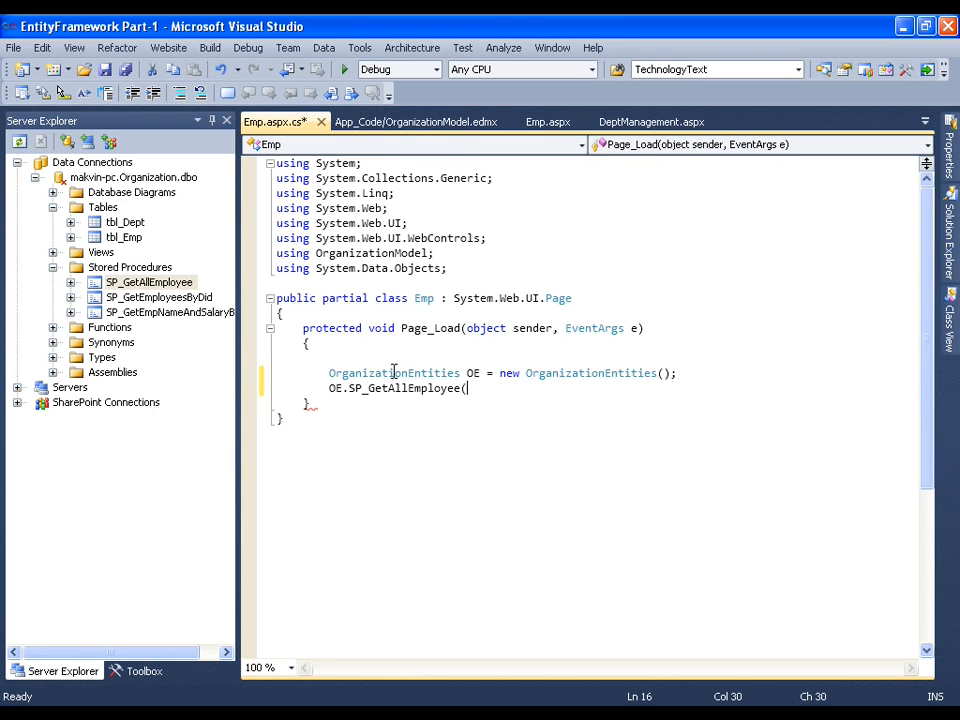
text())
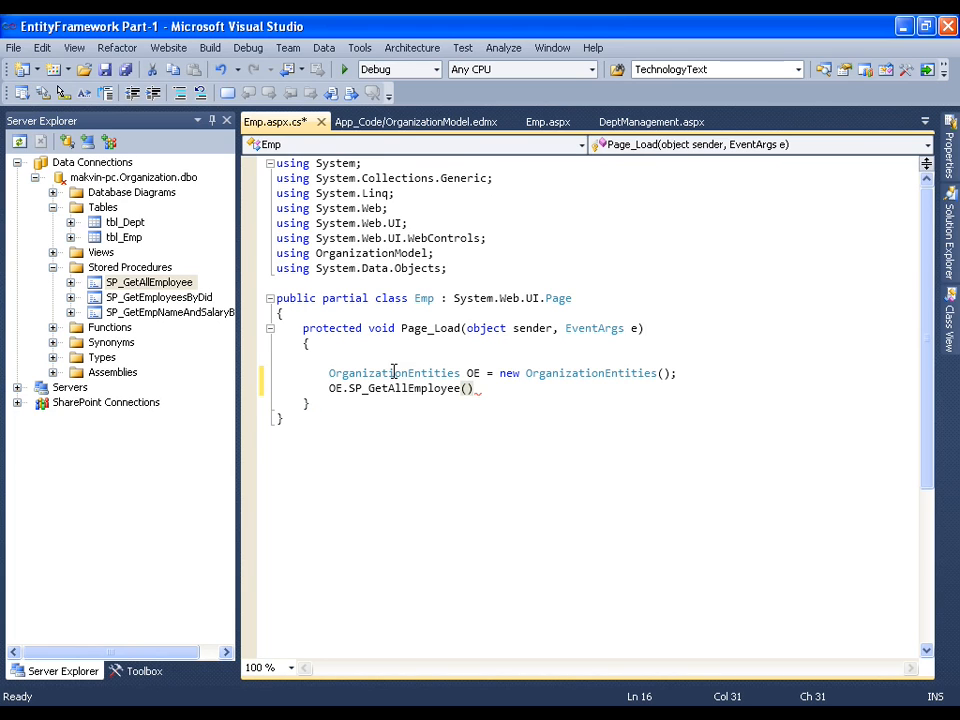
text(.to)
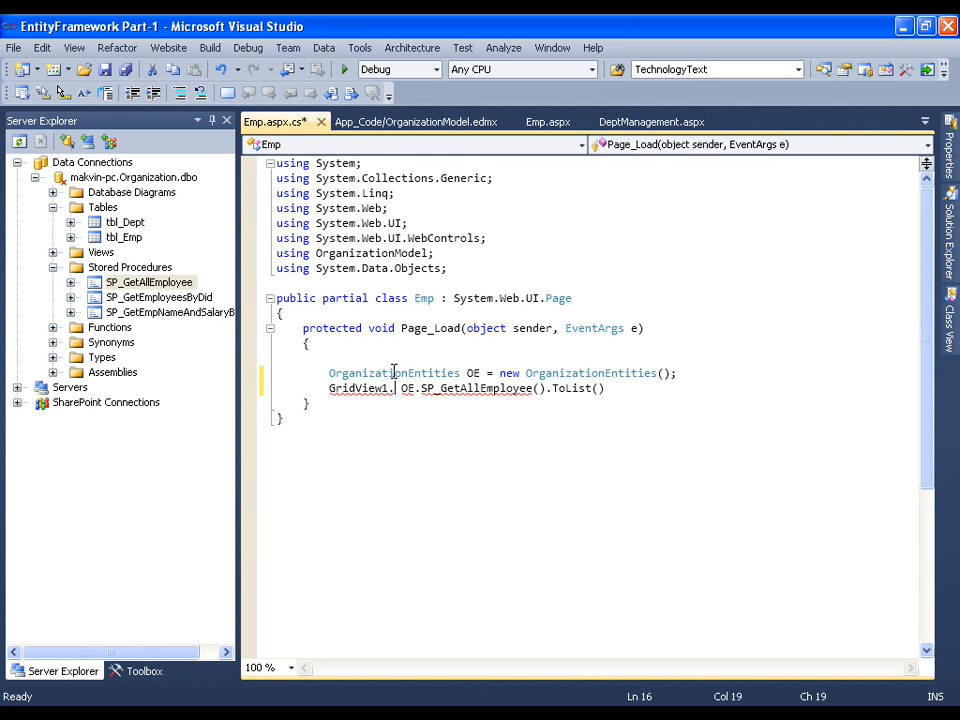
text(DataSource =)
text(GridView1.Dat)
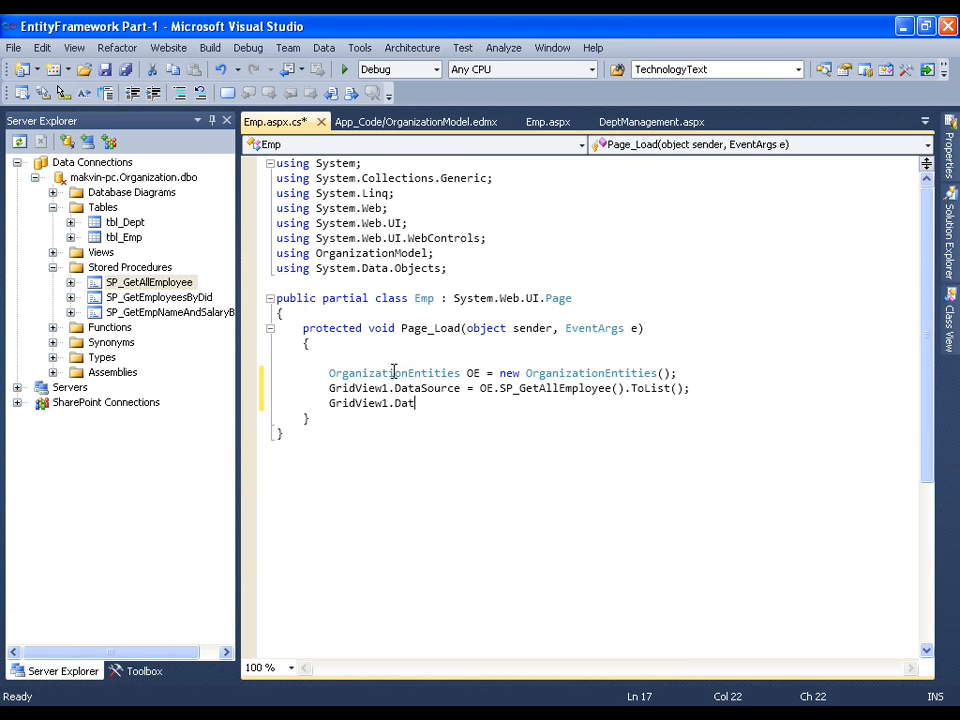
text(ab)
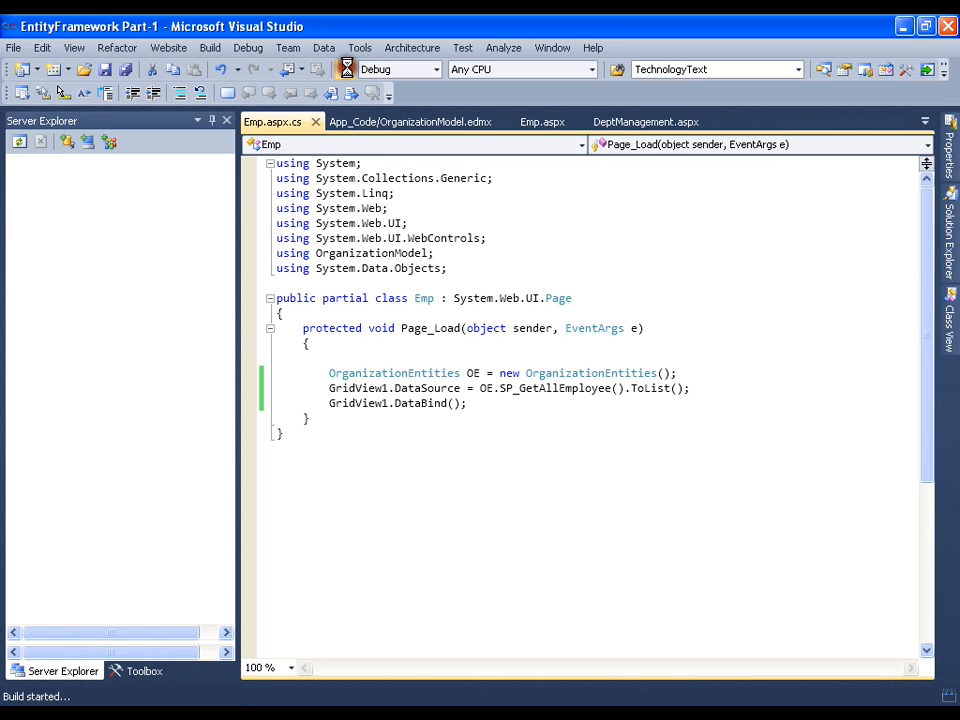
Step: Run the site to view Emp.aspx listing all employees with department name and HOD
click(210, 48)
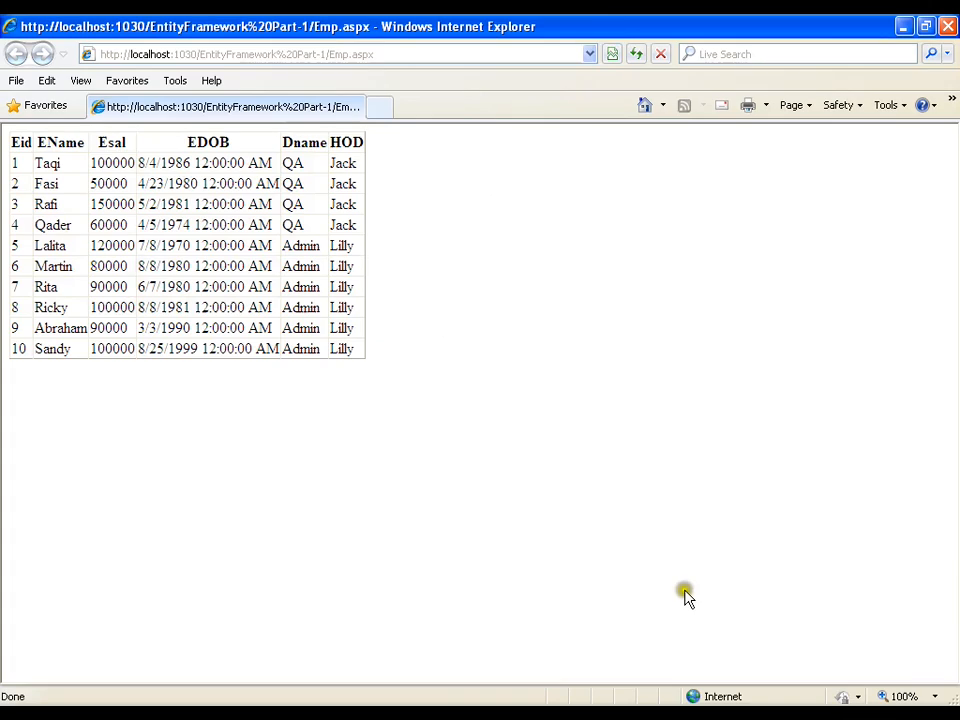
mouse_move(140, 210)
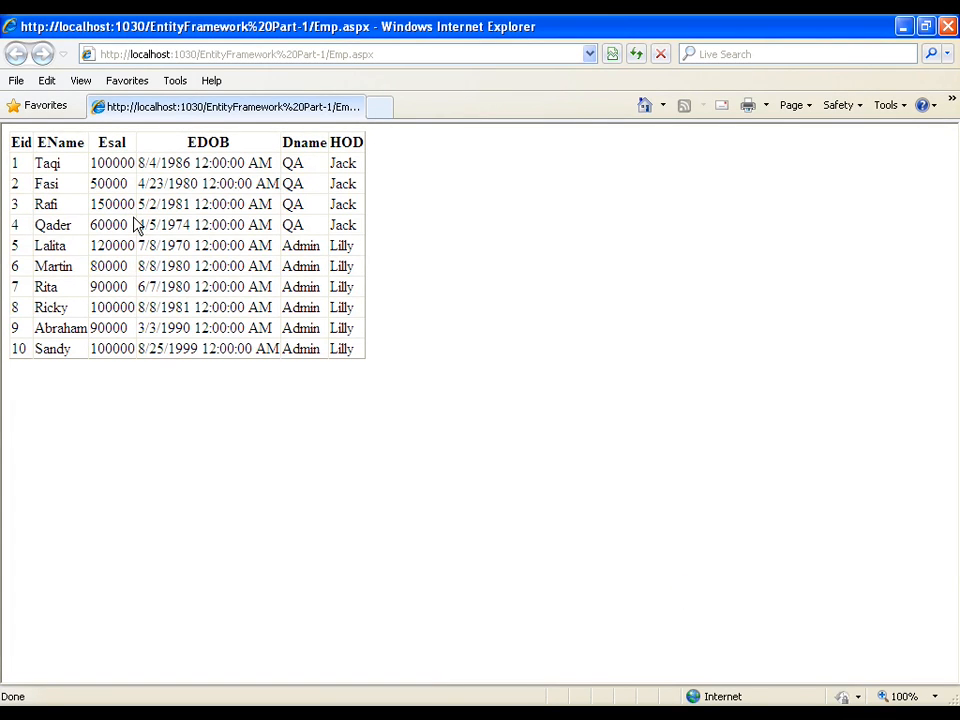
mouse_move(816, 22)
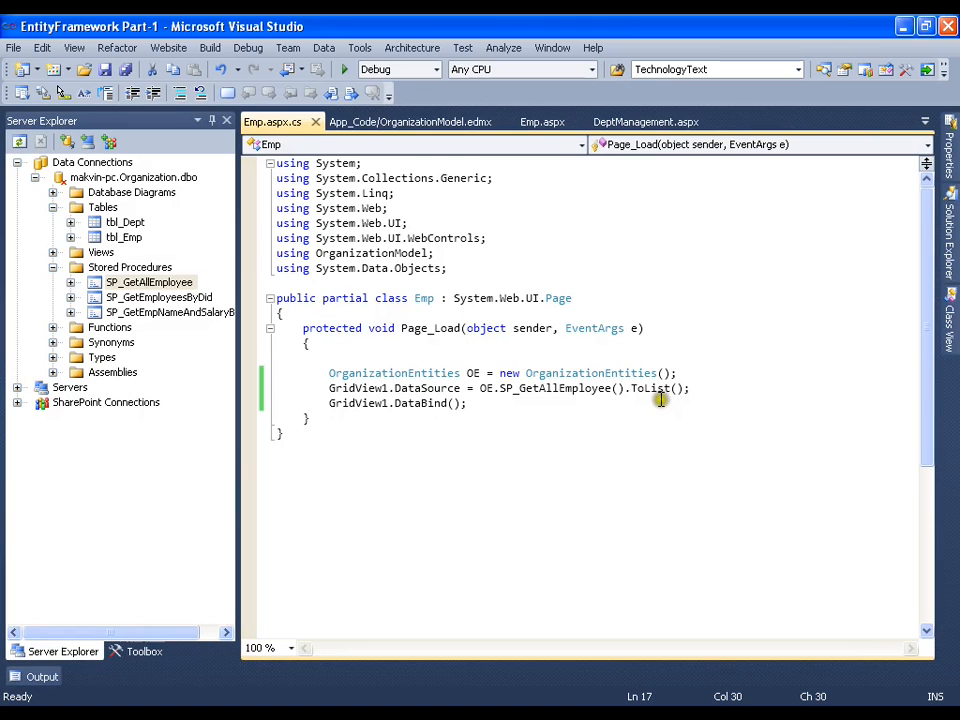
mouse_move(236, 336)
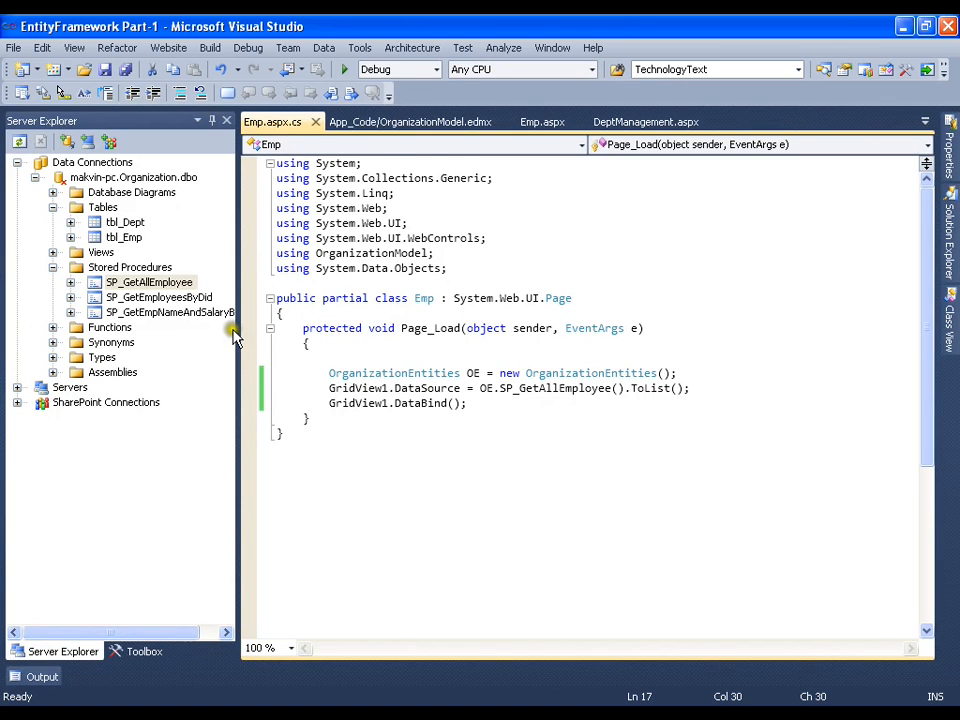
Step: Reopen SP_GetEmployeesByDid to read its SQL, then return to Emp.aspx.cs
double_click(160, 296)
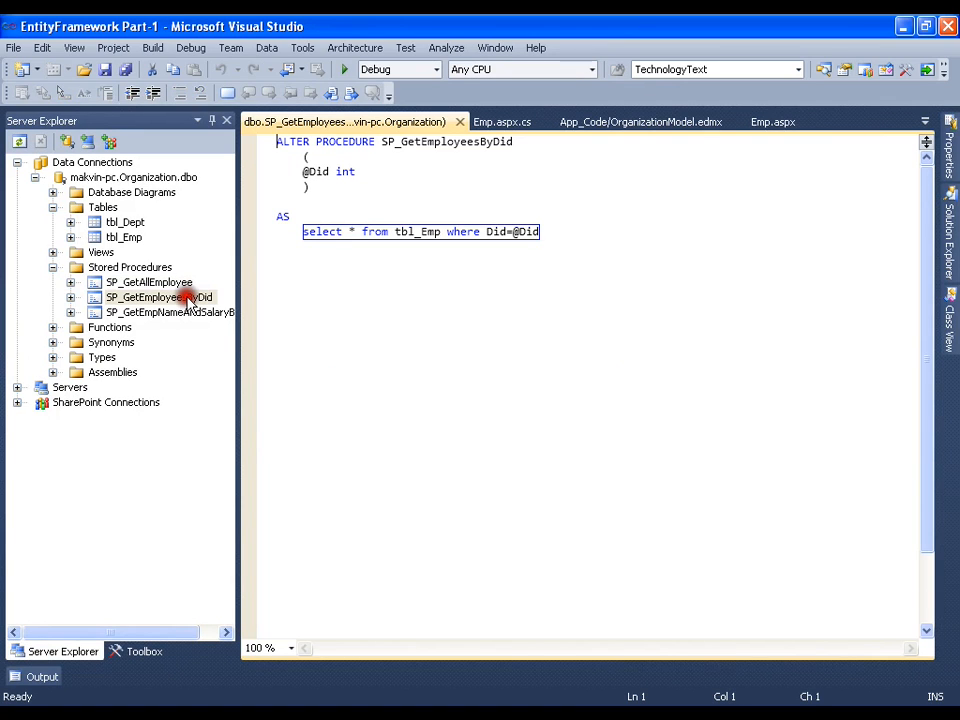
click(502, 122)
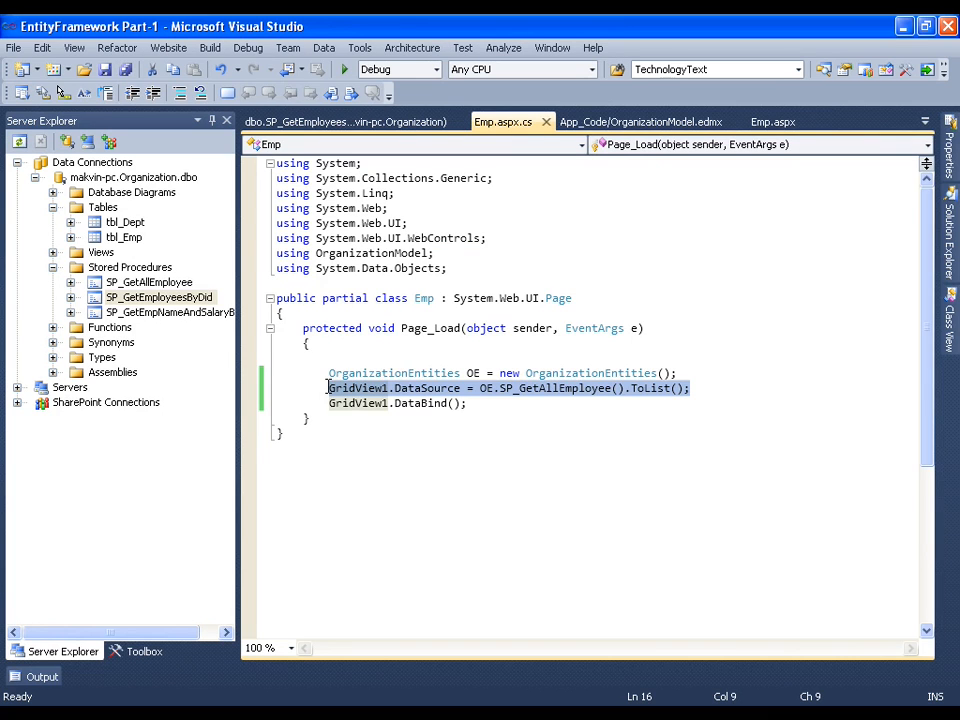